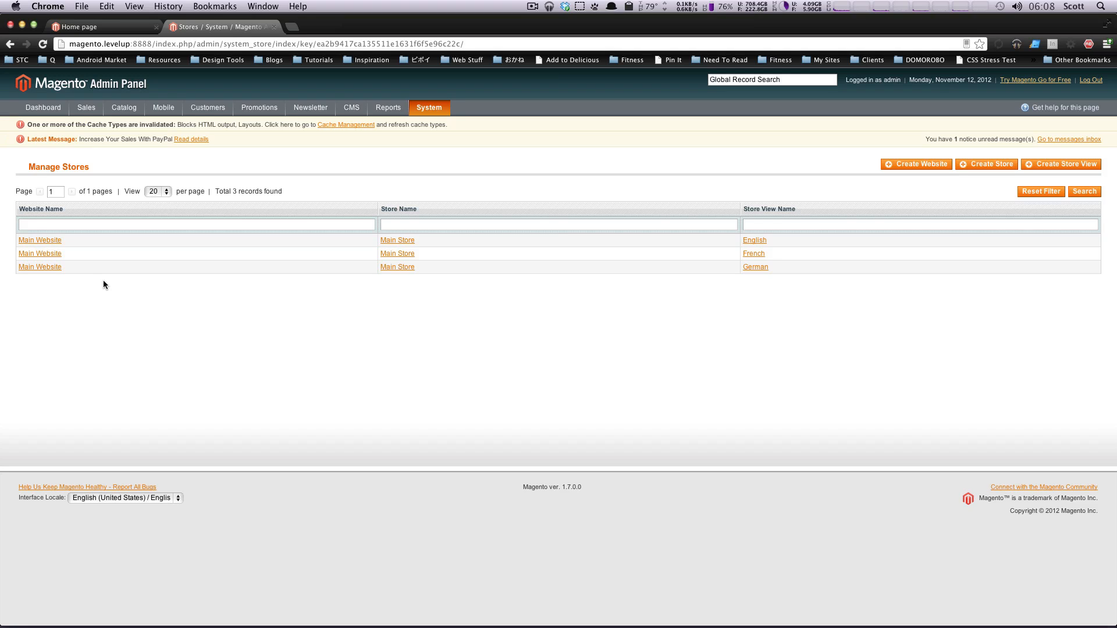
mouse_move(120, 277)
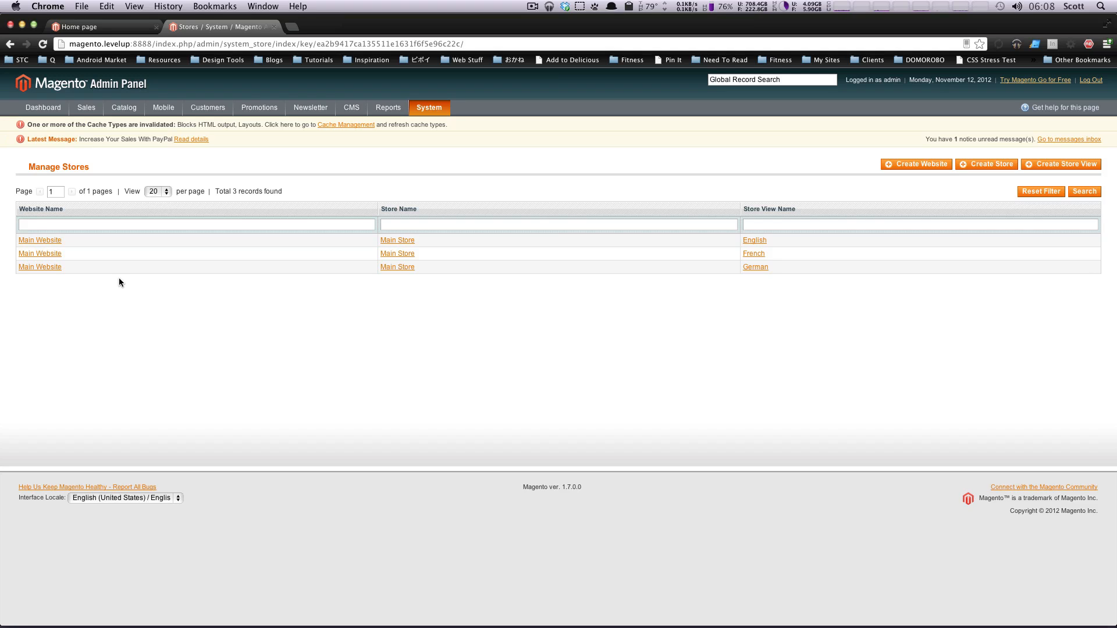
mouse_move(327, 380)
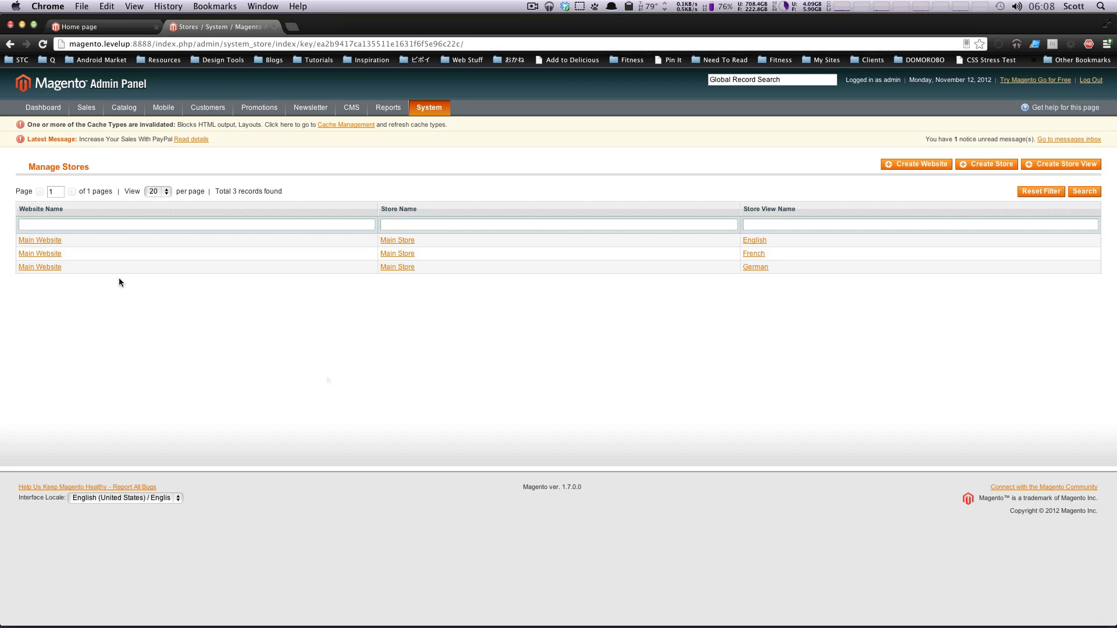
mouse_move(40, 240)
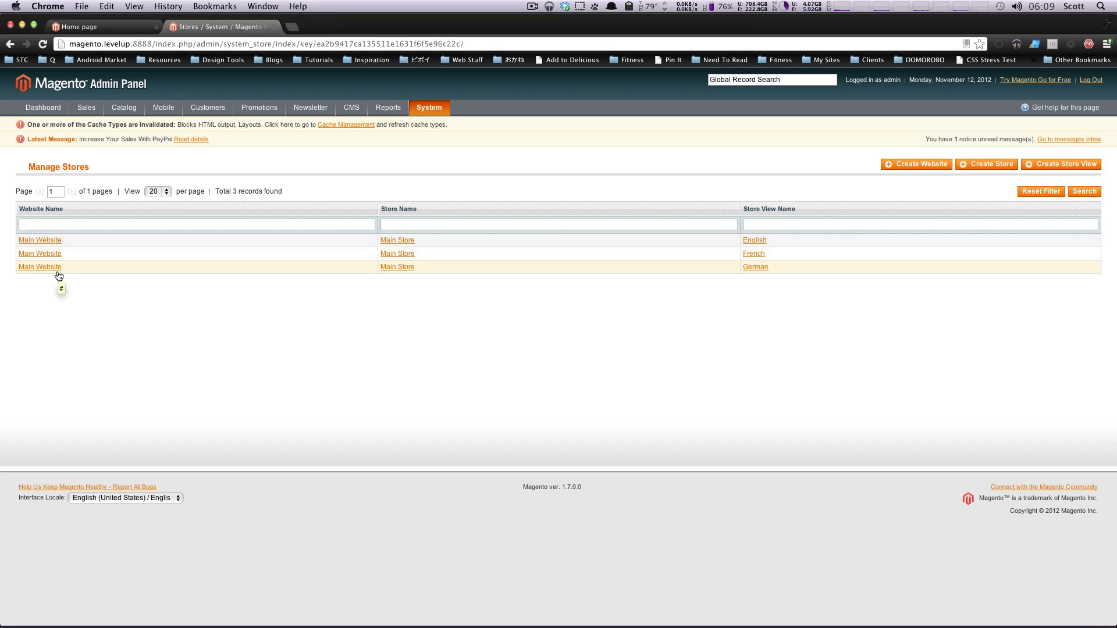
mouse_move(202, 258)
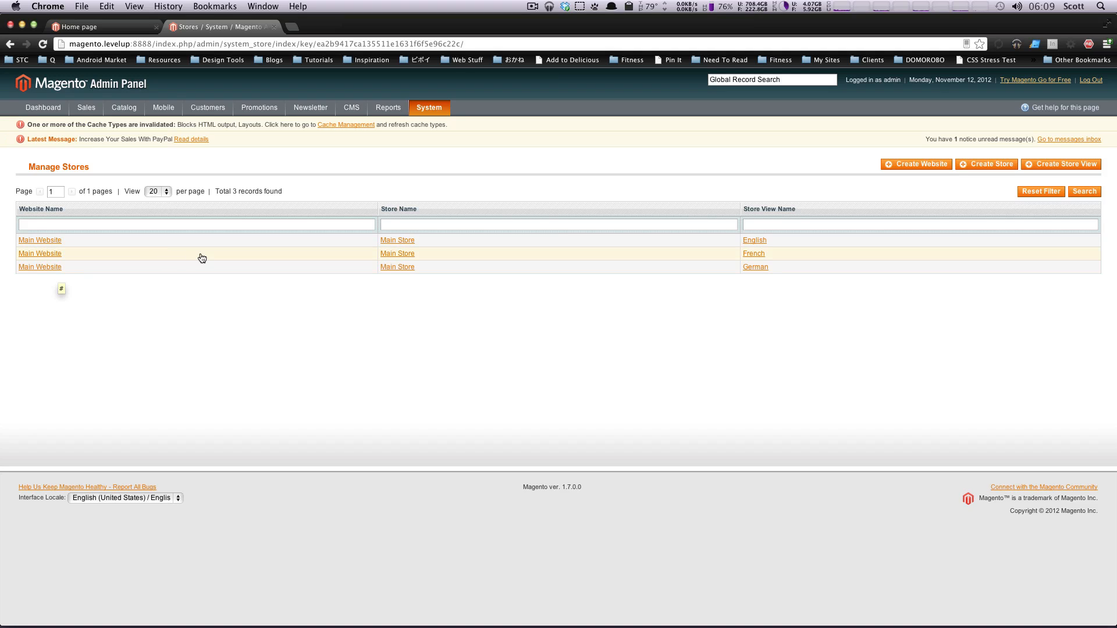
mouse_move(699, 266)
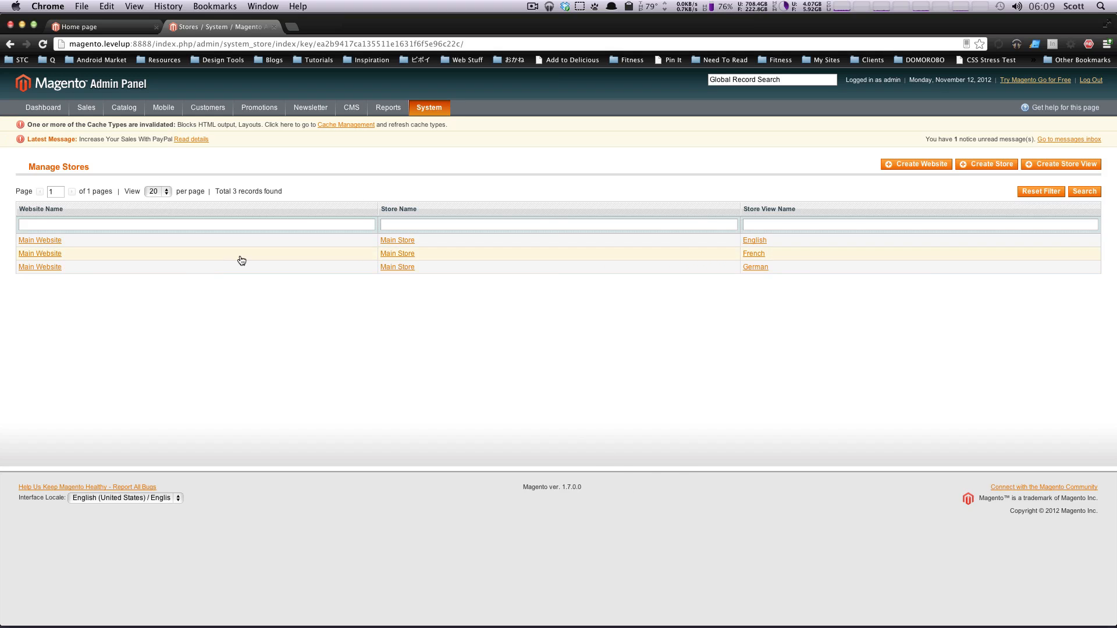
mouse_move(463, 271)
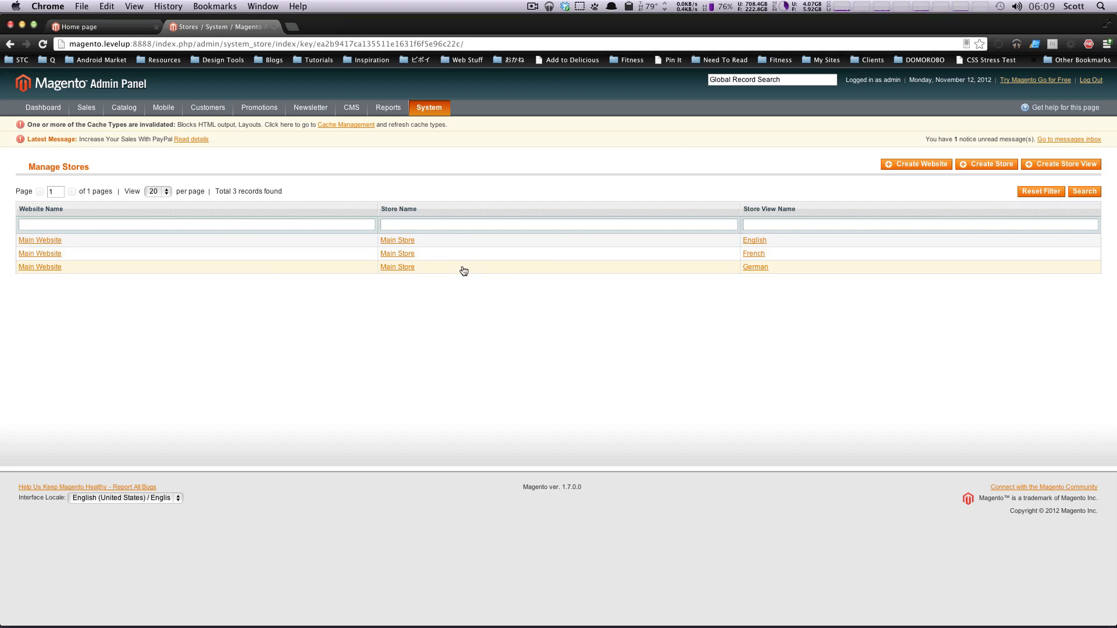
mouse_move(724, 334)
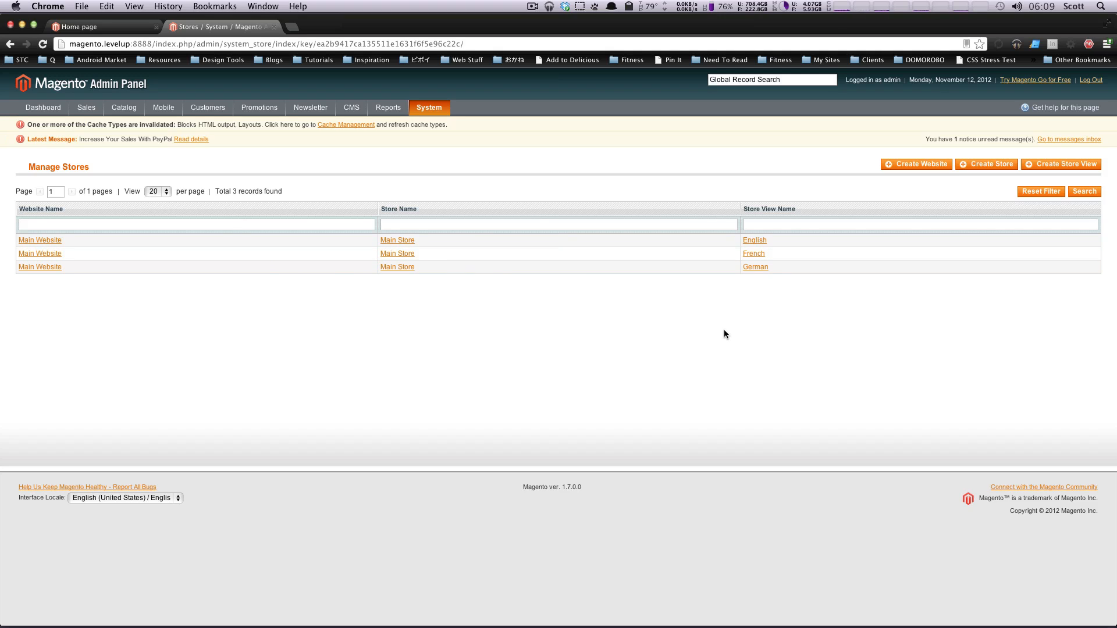
mouse_move(536, 323)
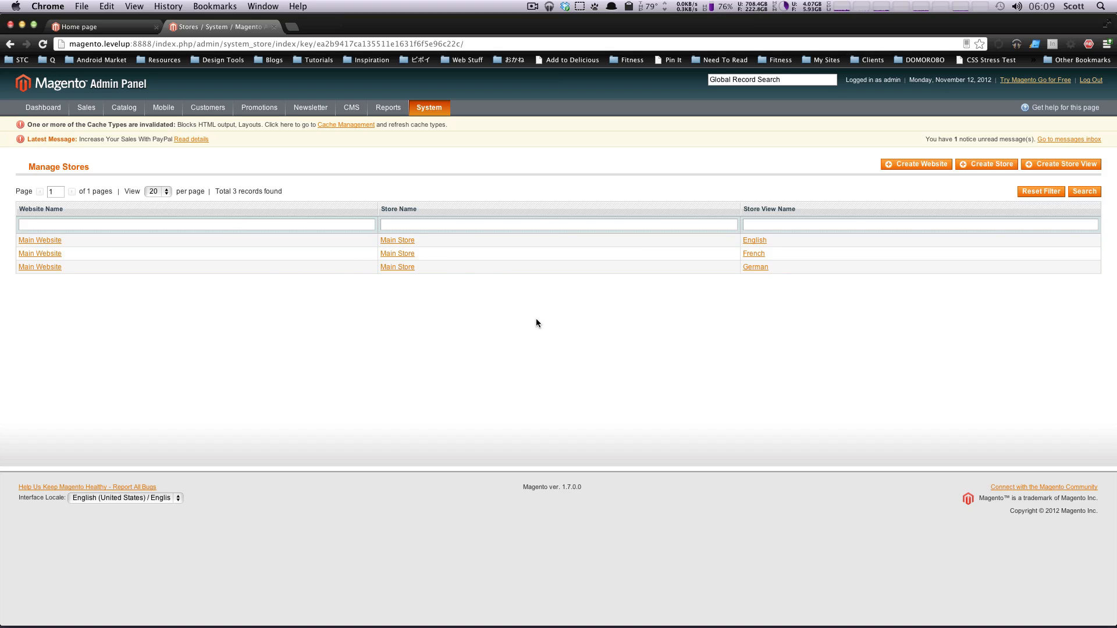
mouse_move(539, 320)
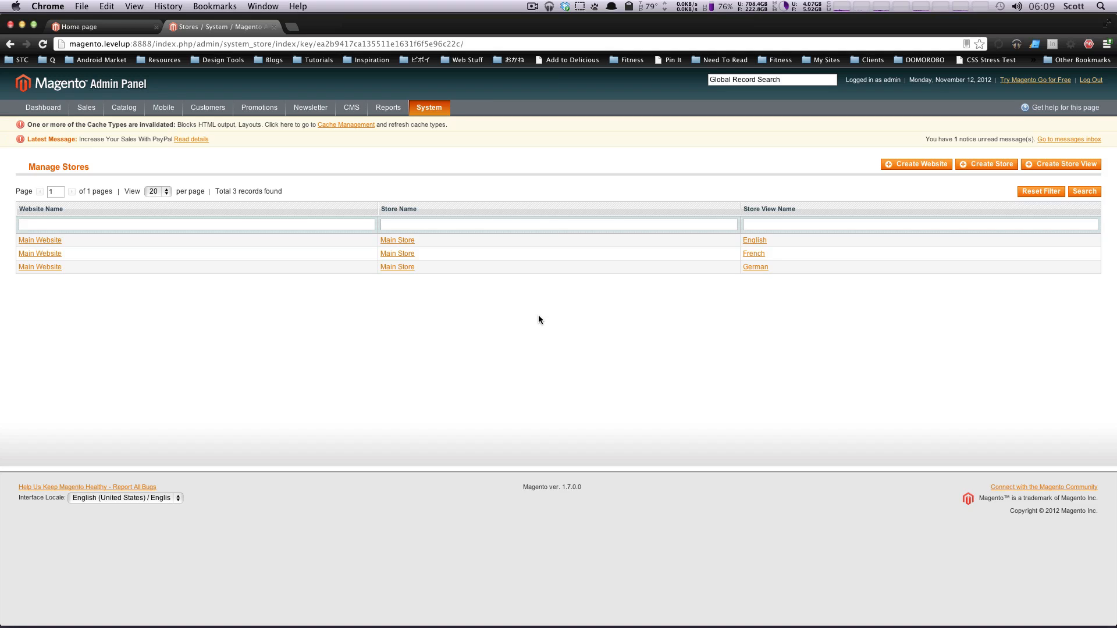
mouse_move(710, 261)
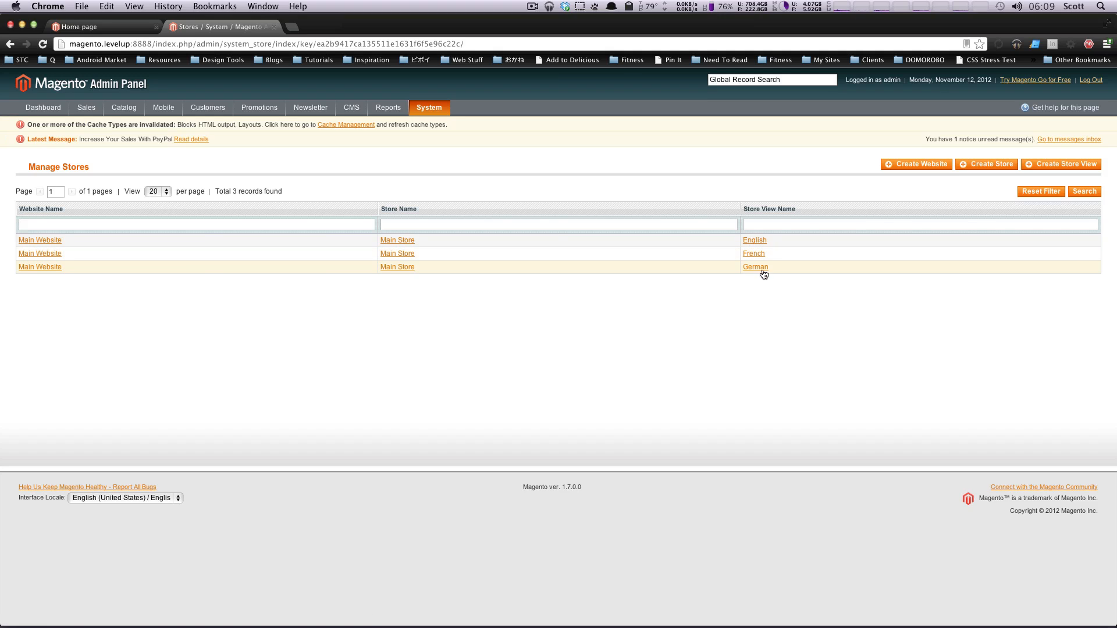
mouse_move(397, 254)
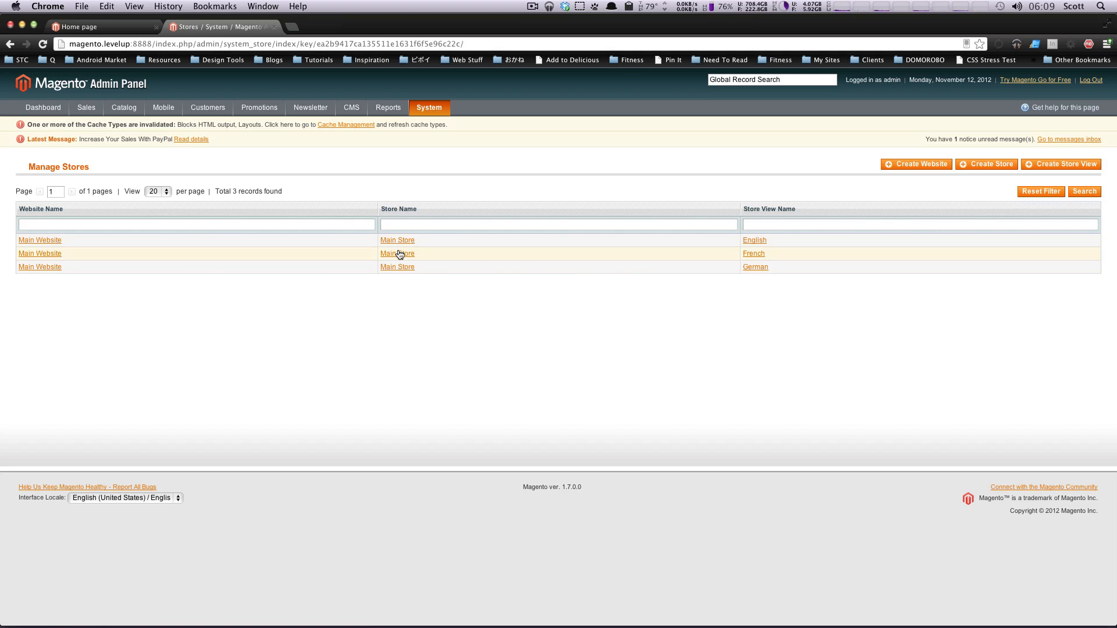
mouse_move(53, 235)
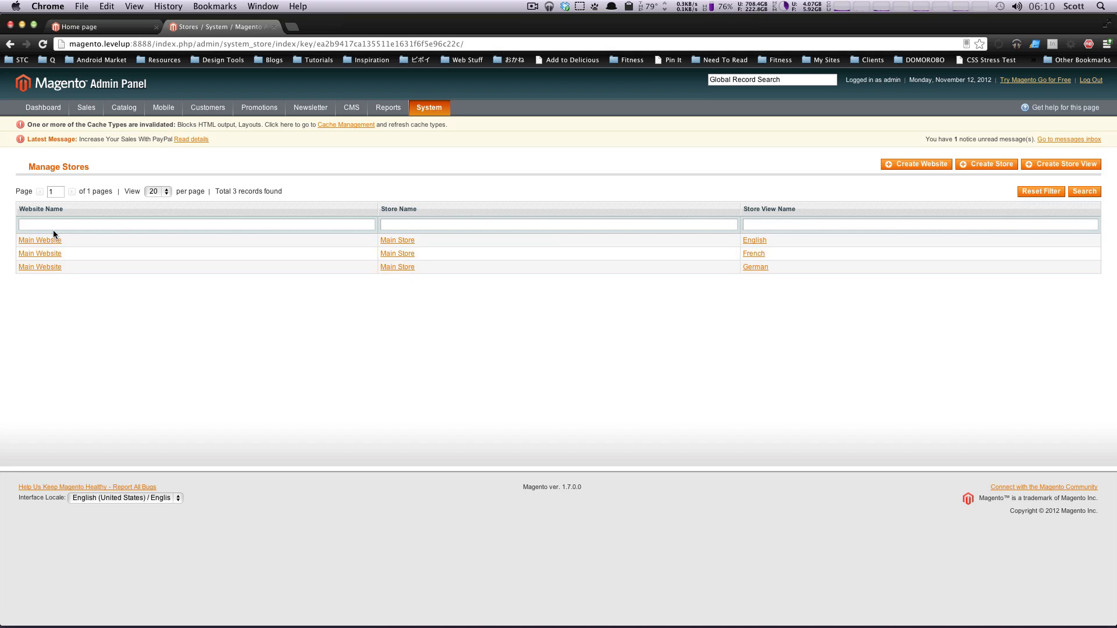
mouse_move(40, 283)
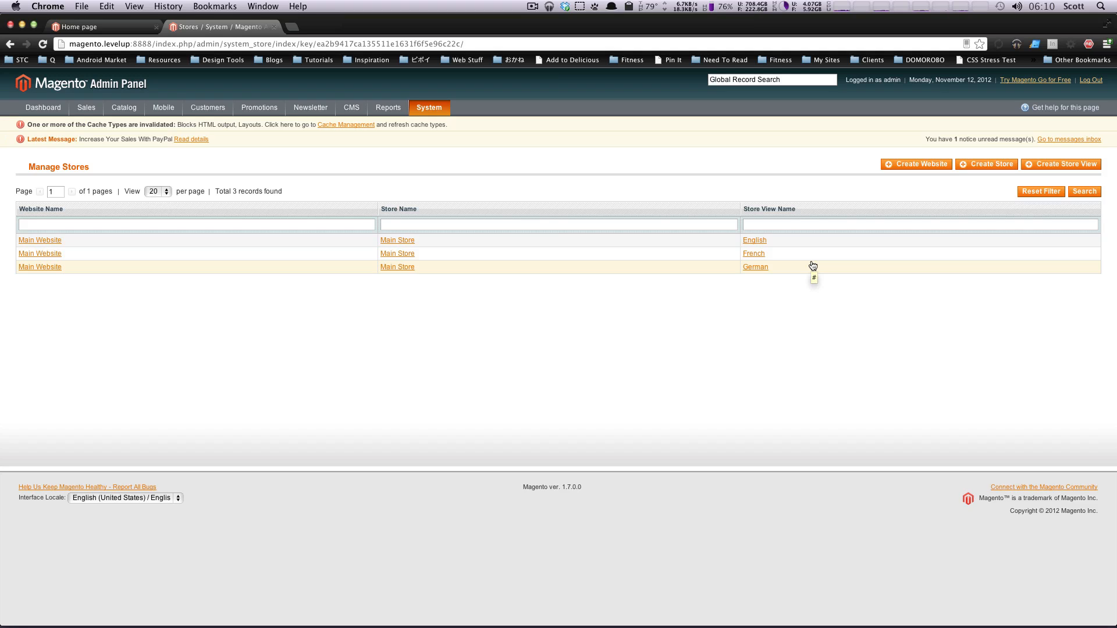
mouse_move(548, 272)
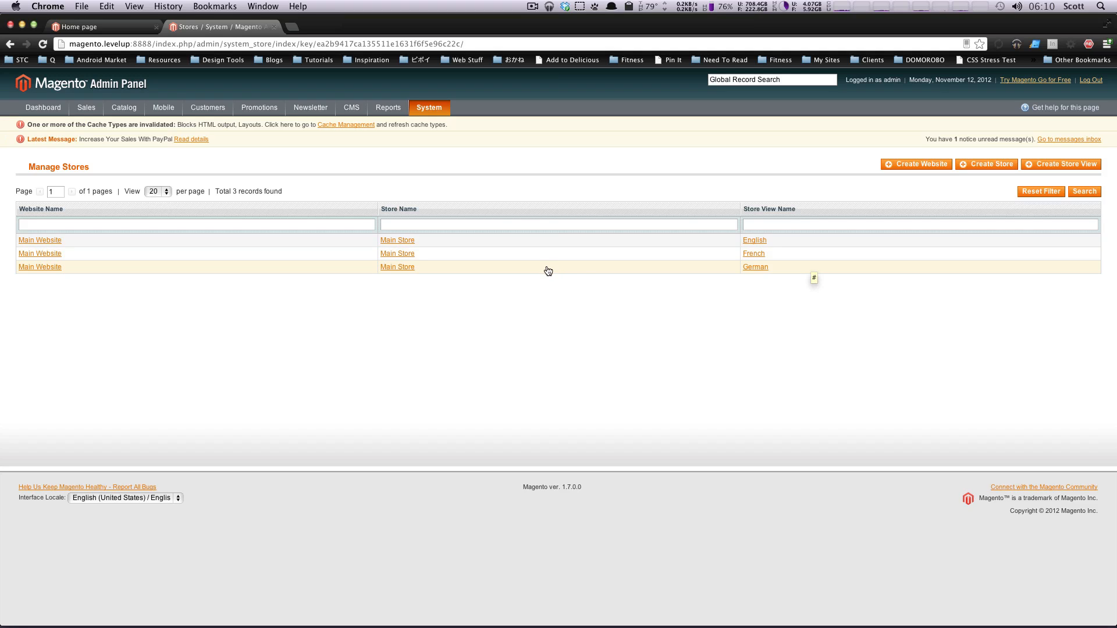
mouse_move(548, 274)
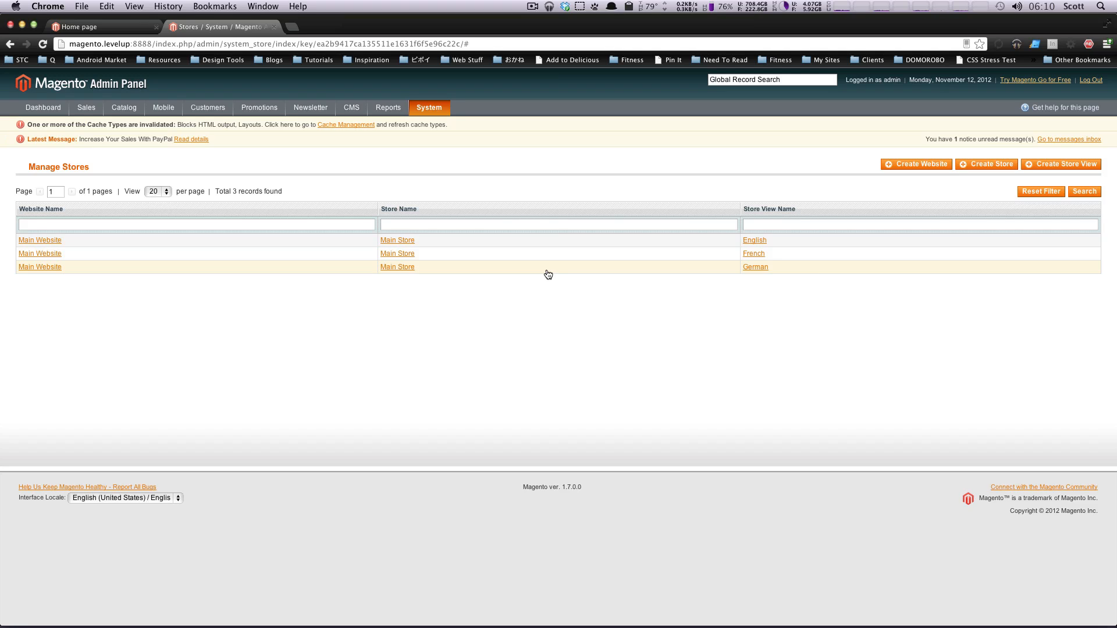
mouse_move(288, 291)
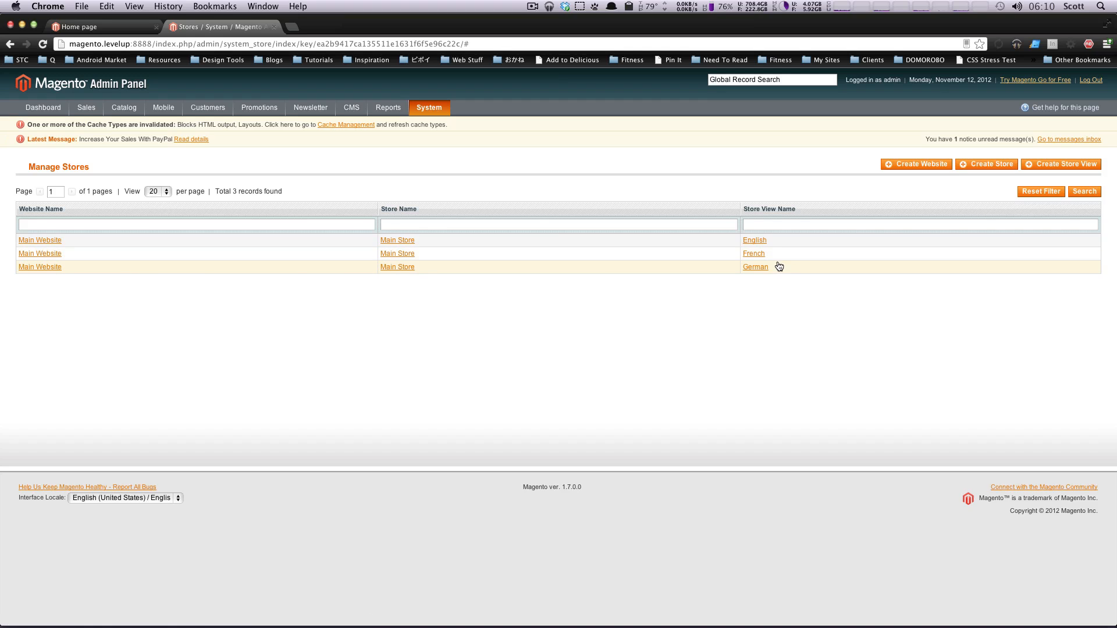
- Delete the German store view without a database backup, then open the French store view
click(755, 266)
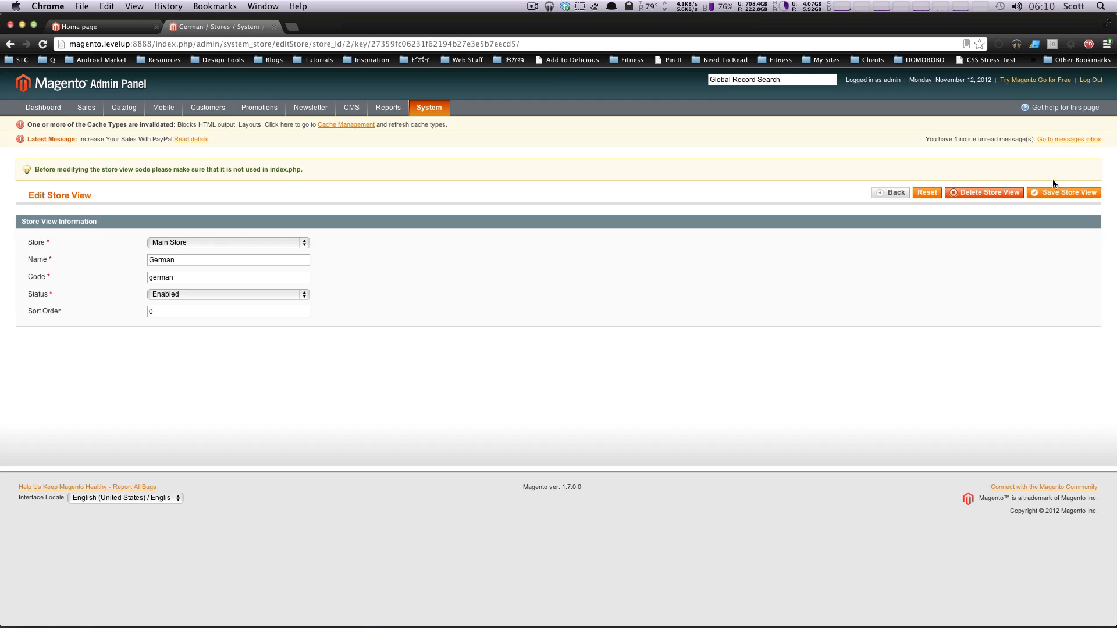
click(983, 192)
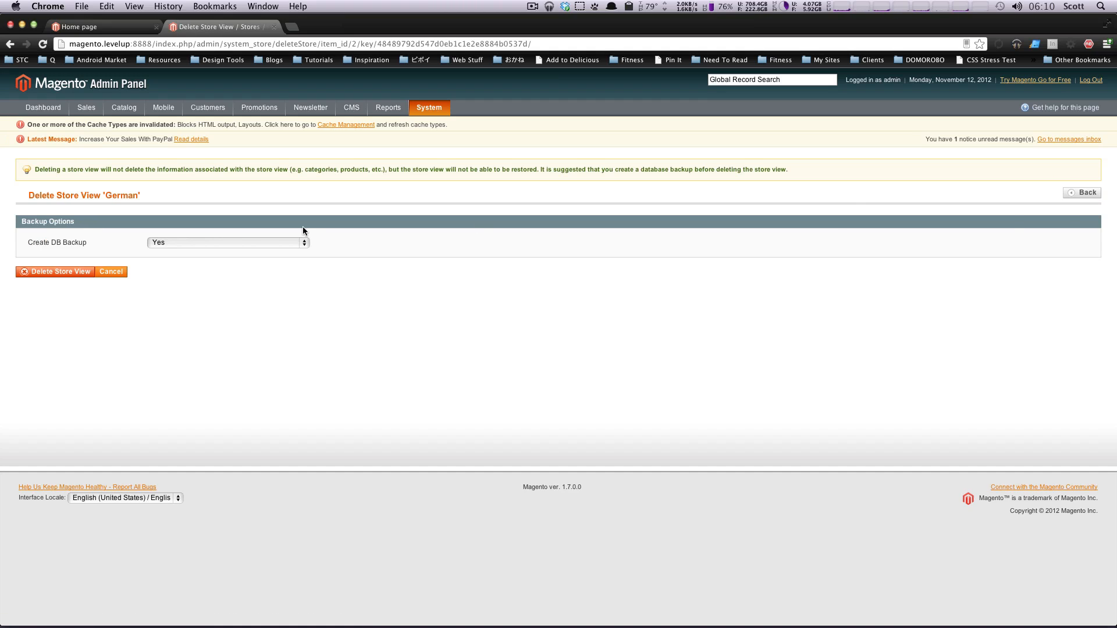
mouse_move(179, 236)
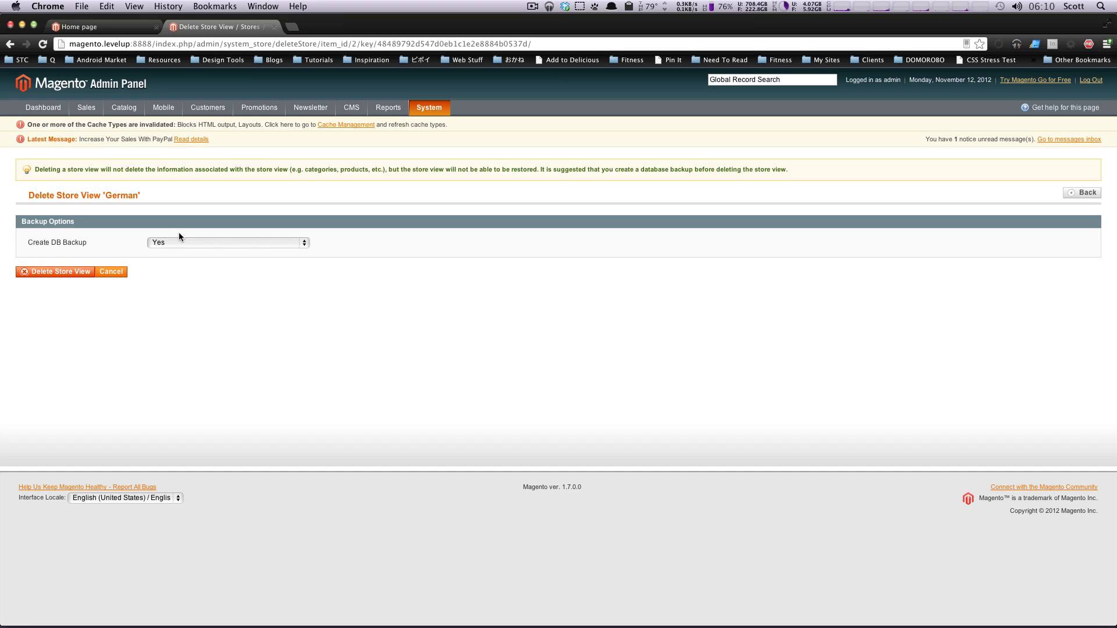
click(226, 242)
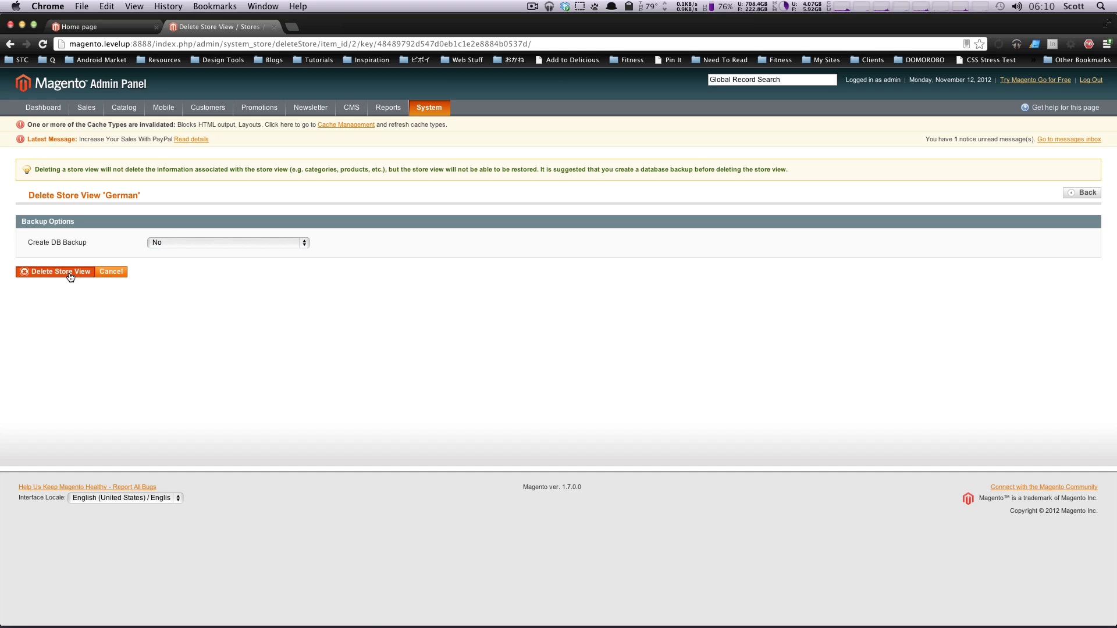
click(56, 272)
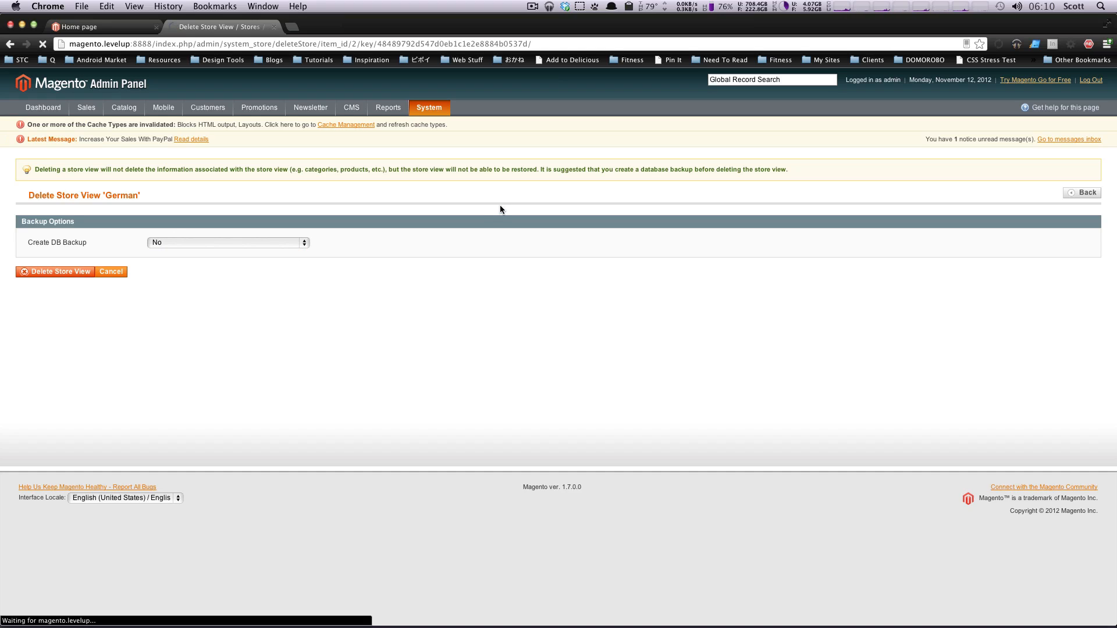
mouse_move(752, 235)
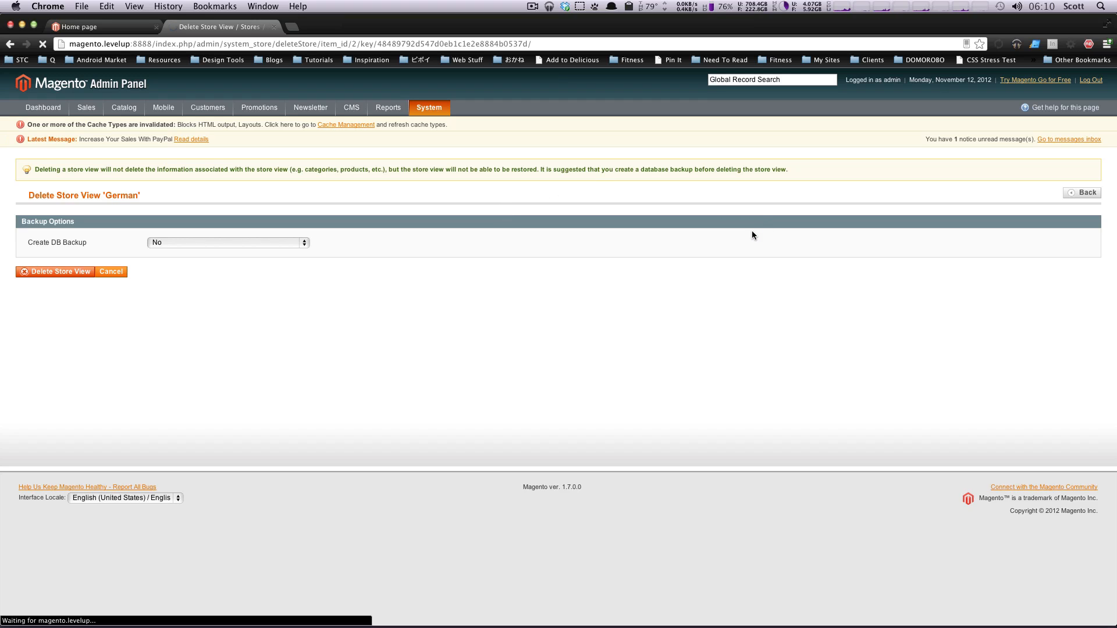
mouse_move(746, 237)
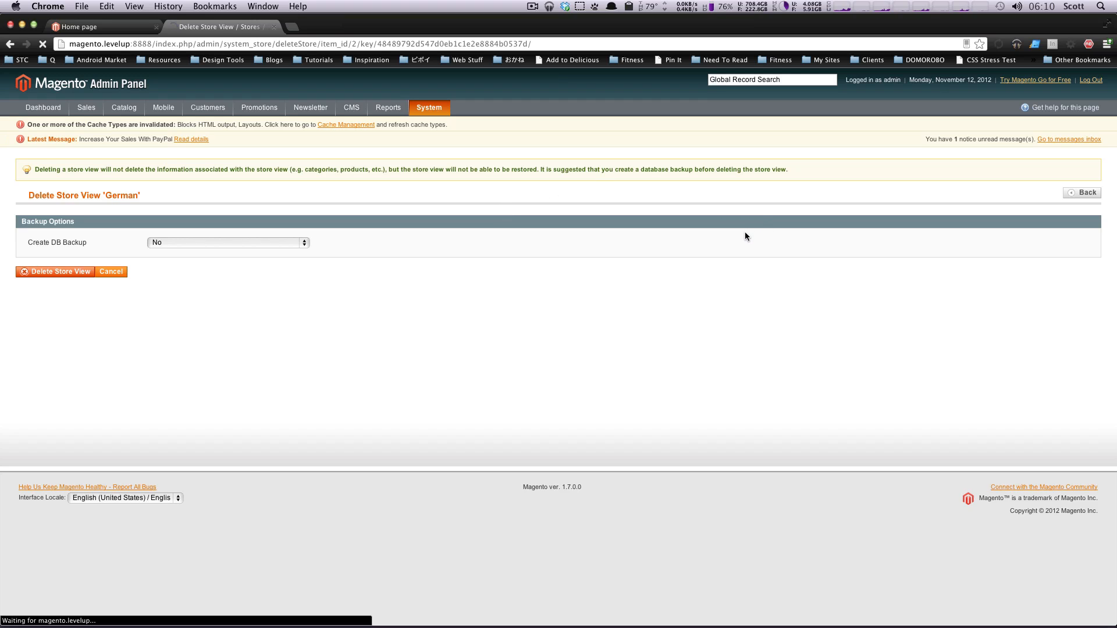
click(54, 271)
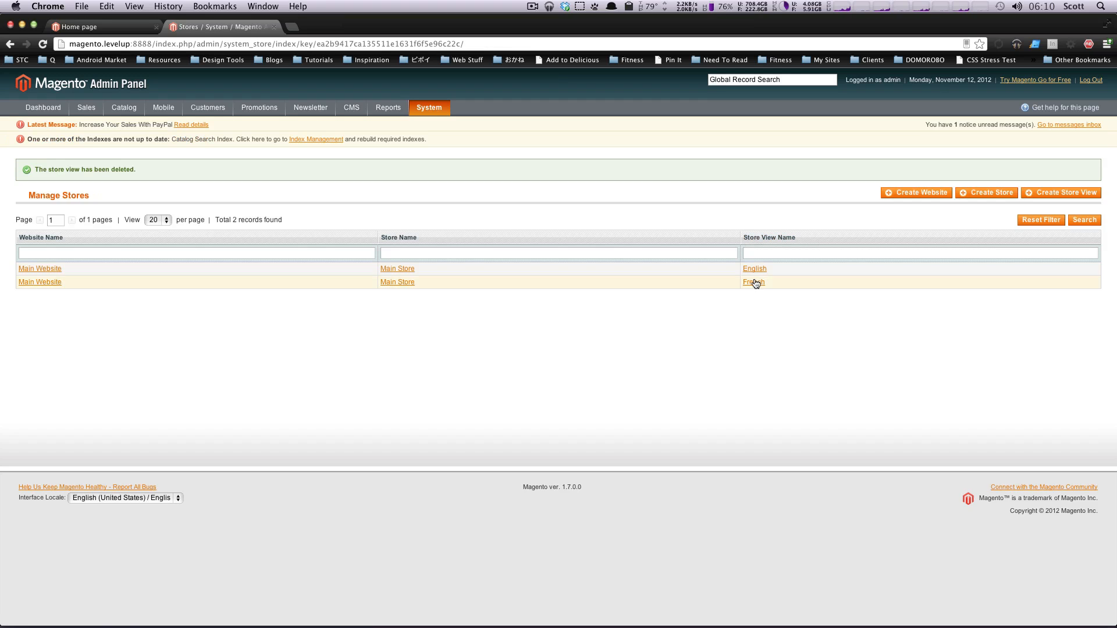
- Delete the French store view with Create DB Backup set to No
click(752, 282)
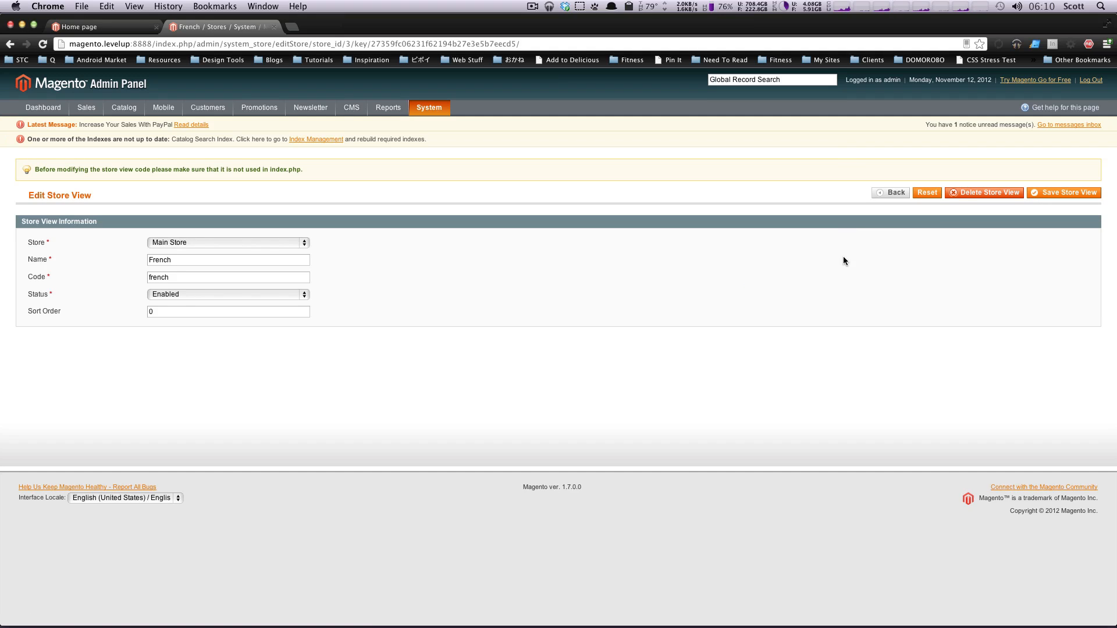
click(982, 193)
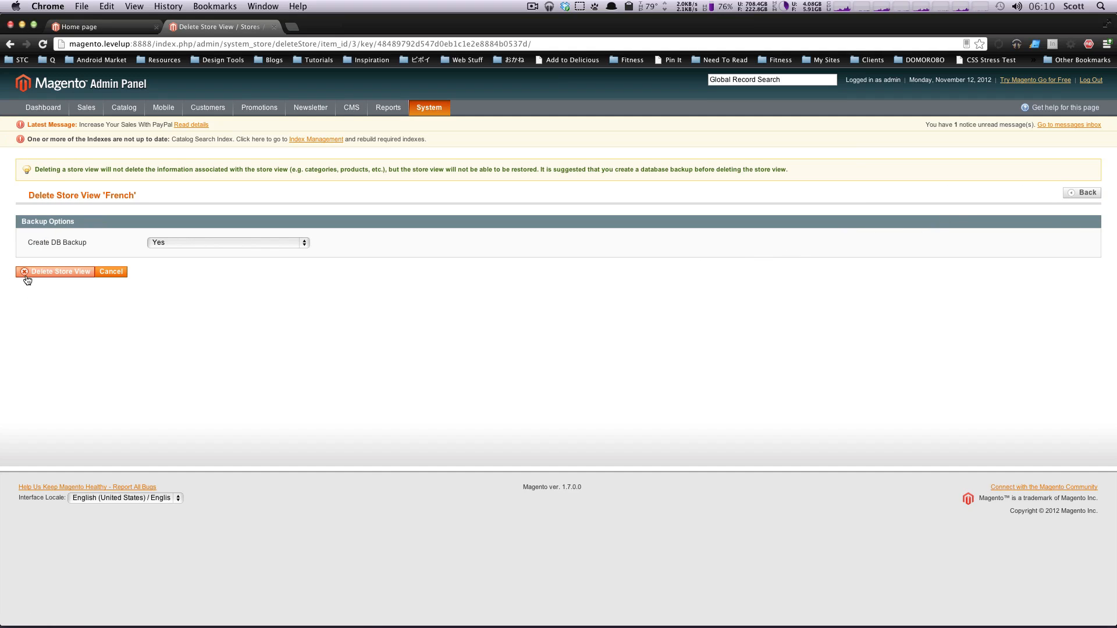
click(55, 272)
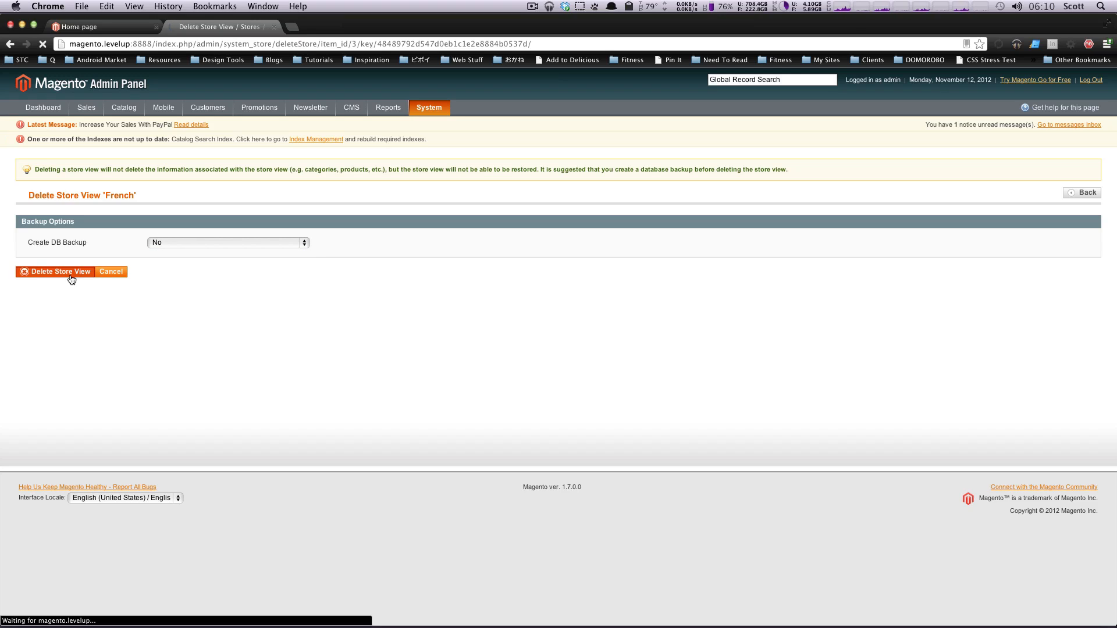
click(55, 271)
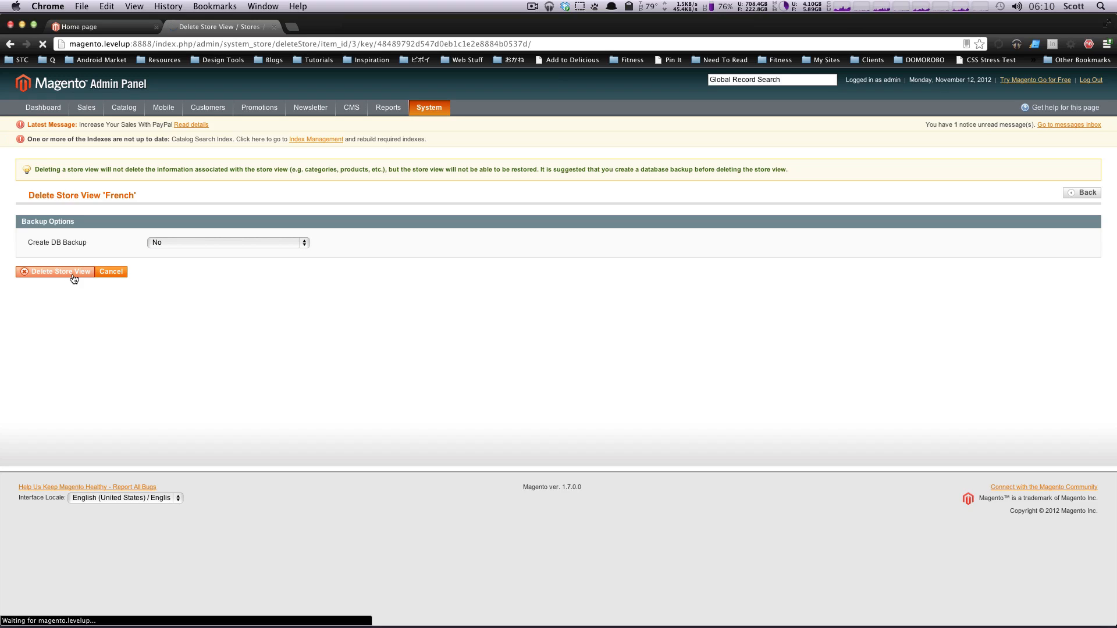
click(60, 271)
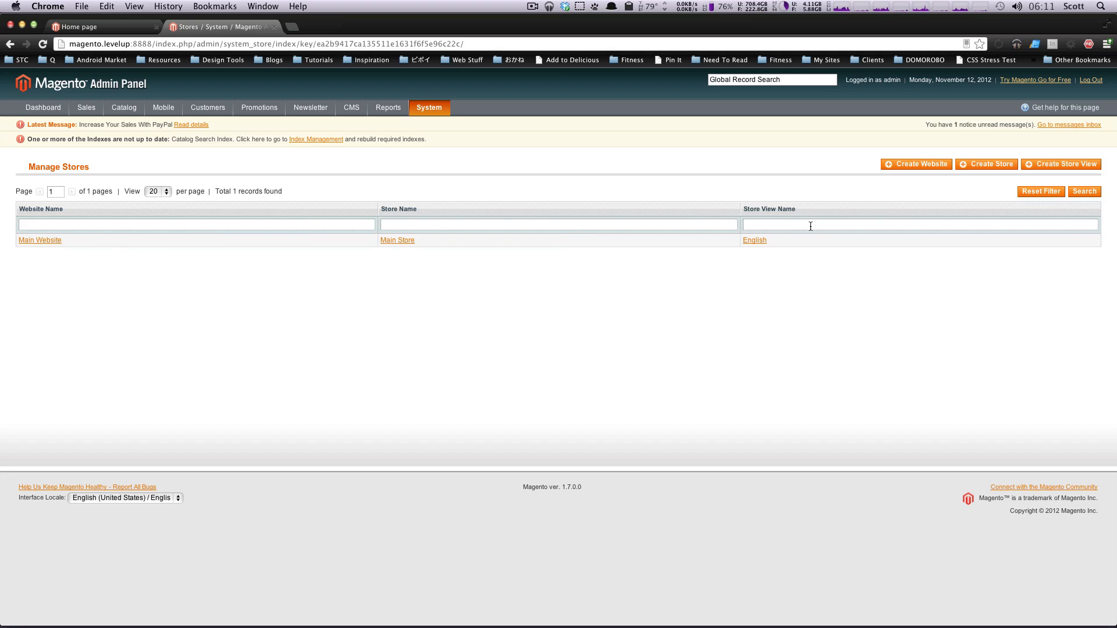
mouse_move(815, 252)
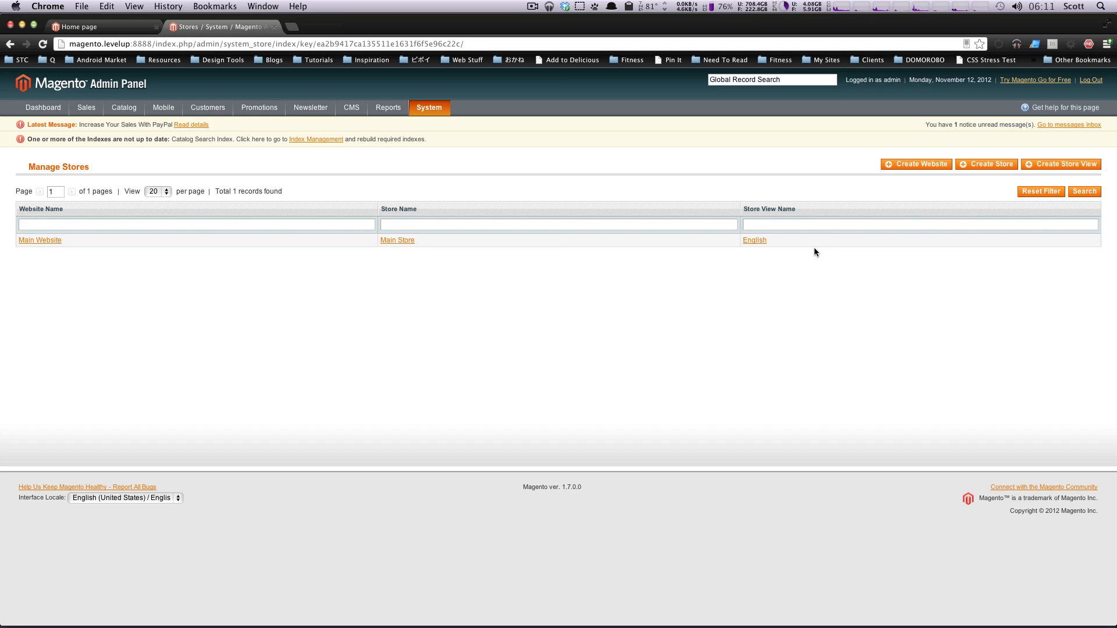
mouse_move(42, 250)
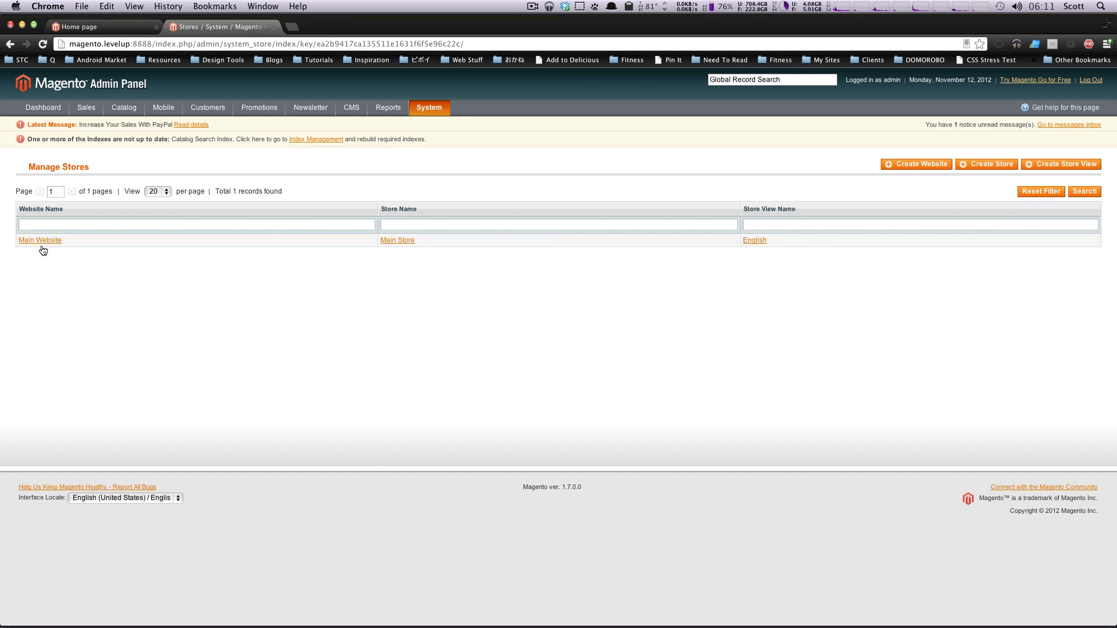
mouse_move(40, 241)
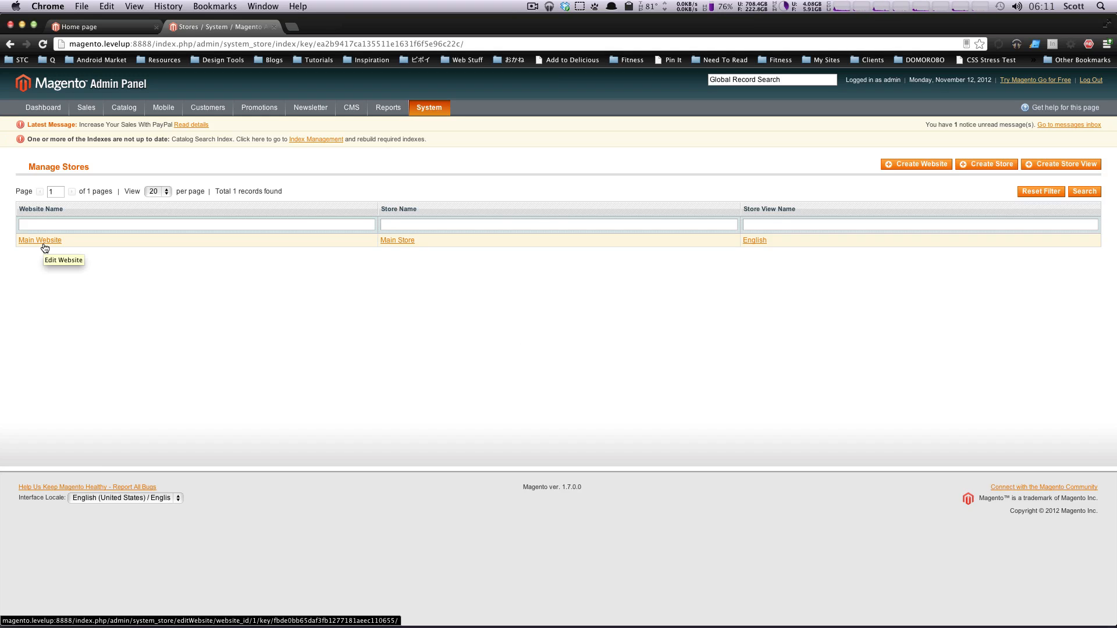
mouse_move(263, 294)
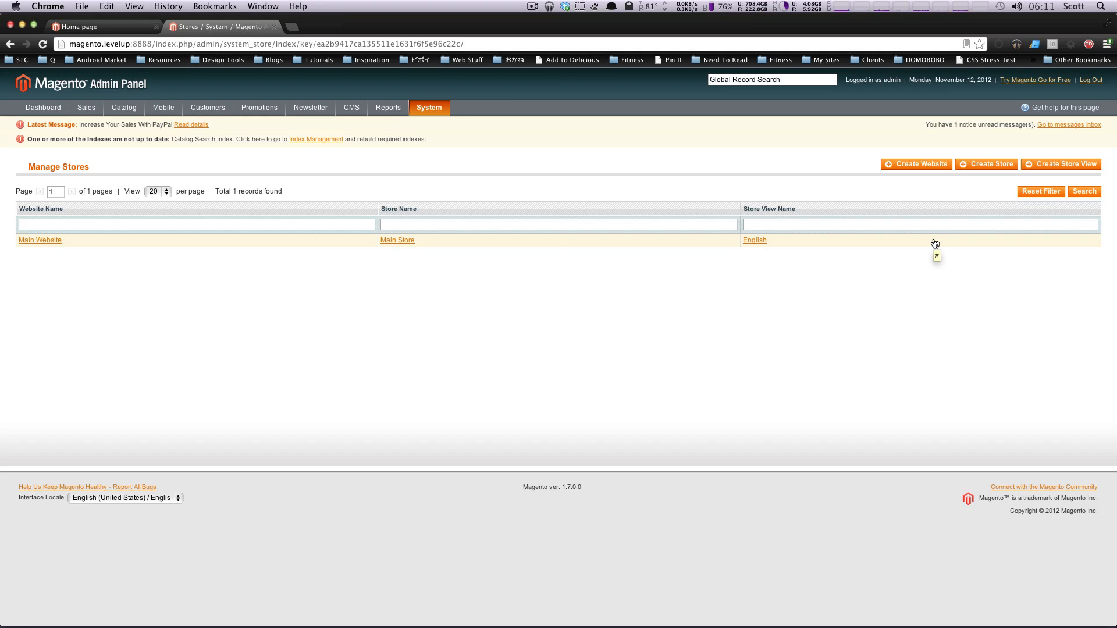
mouse_move(933, 244)
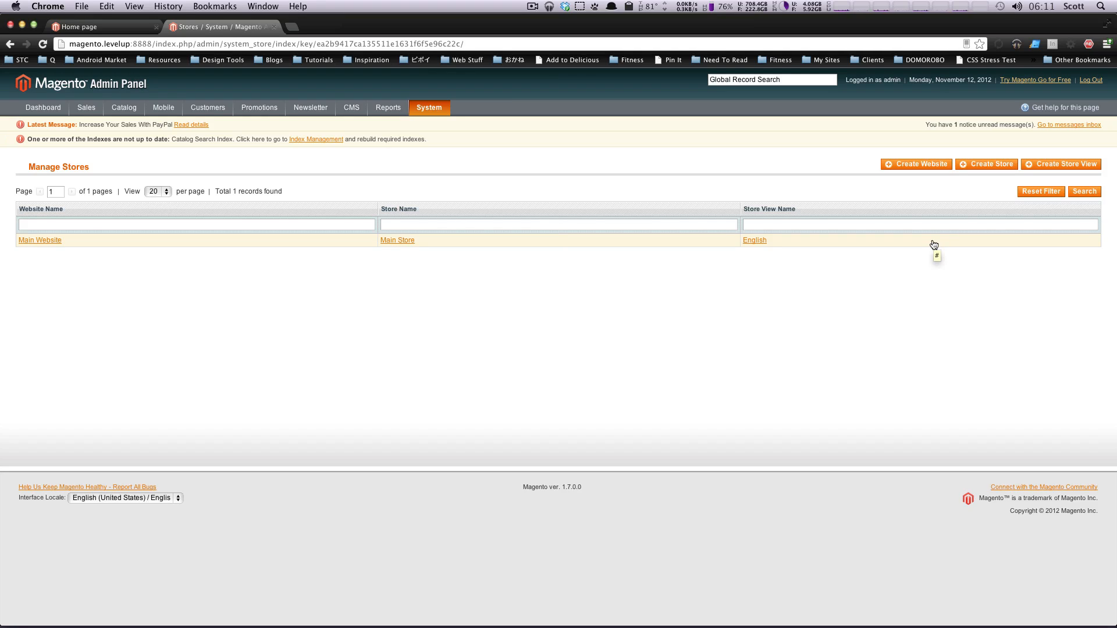
mouse_move(628, 293)
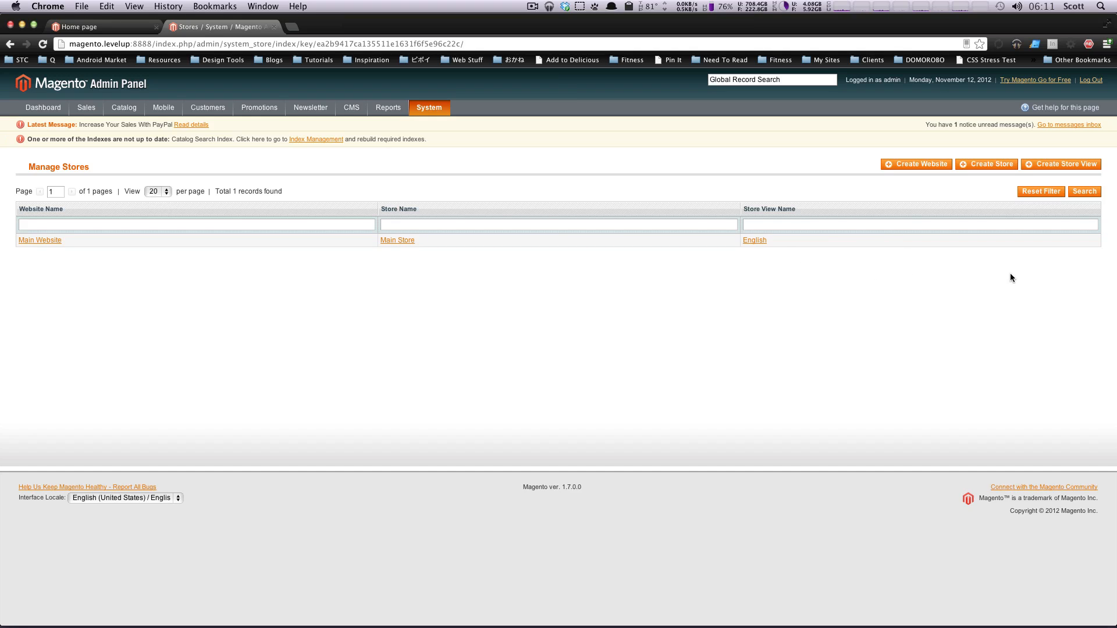
mouse_move(697, 400)
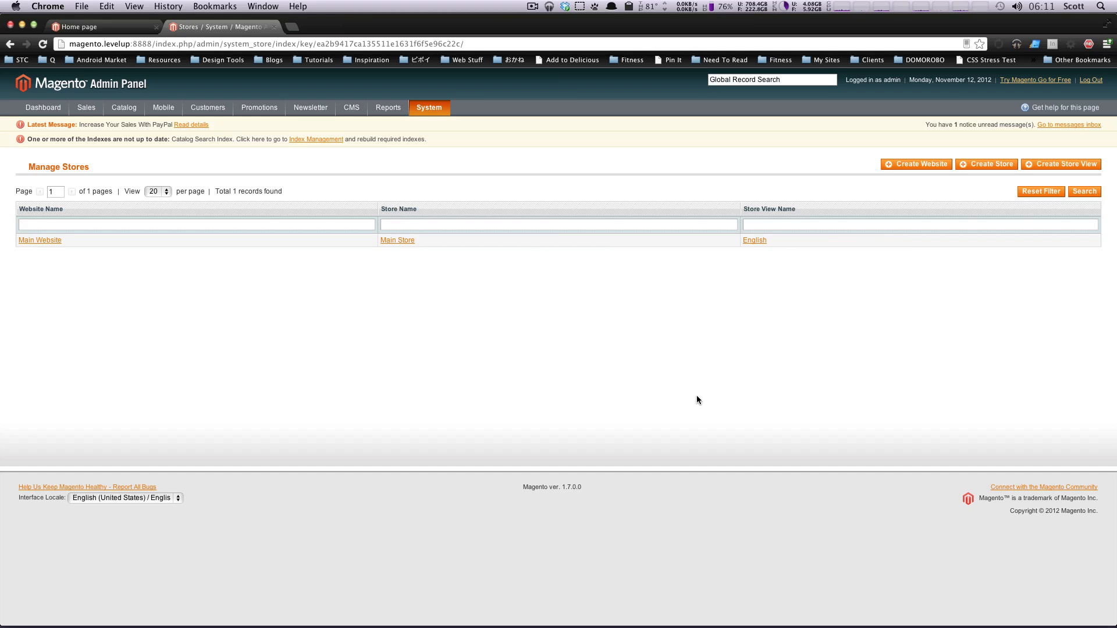
mouse_move(710, 403)
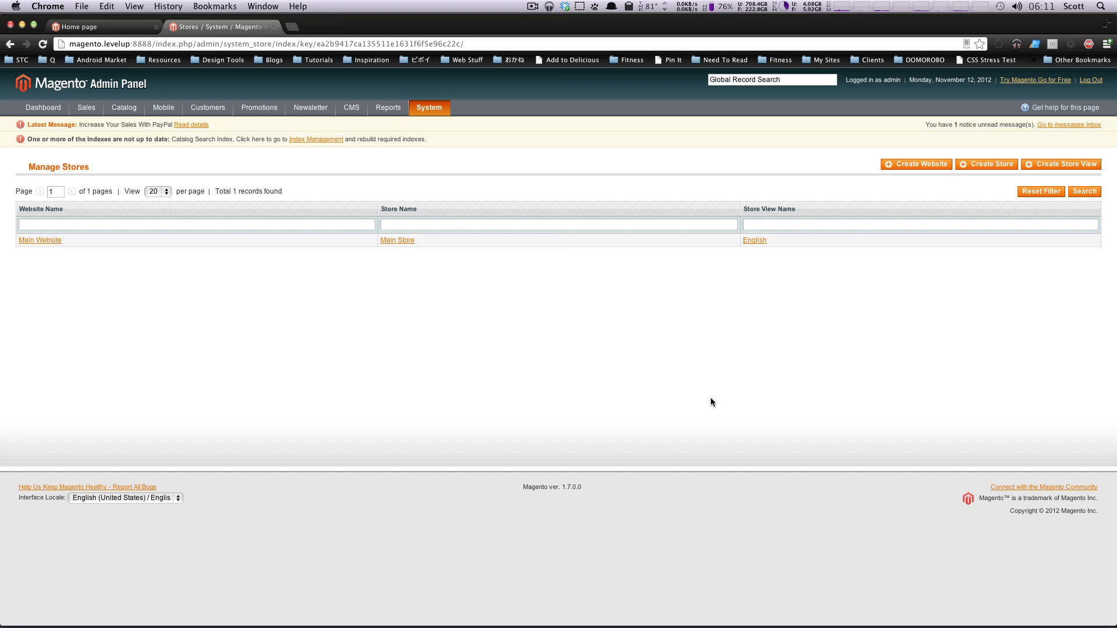
mouse_move(746, 397)
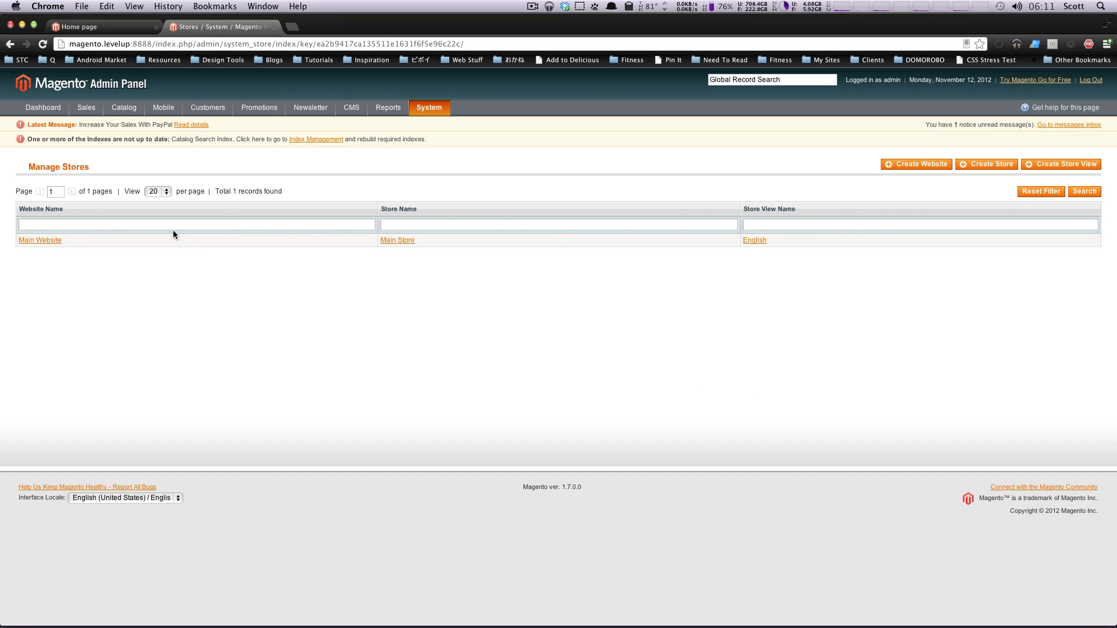
mouse_move(412, 254)
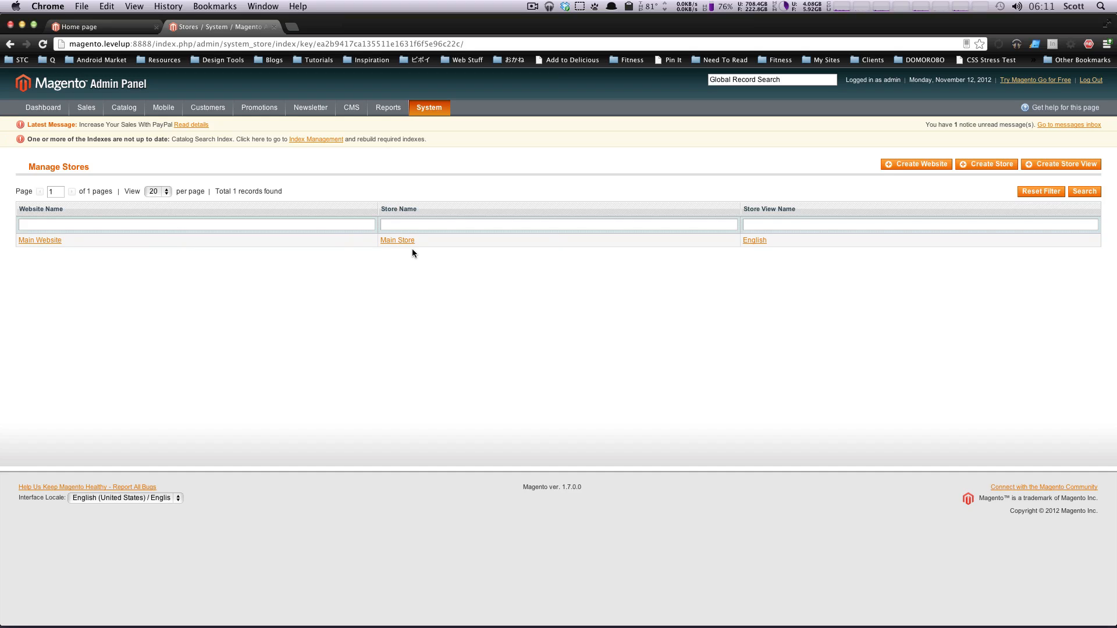
mouse_move(10, 235)
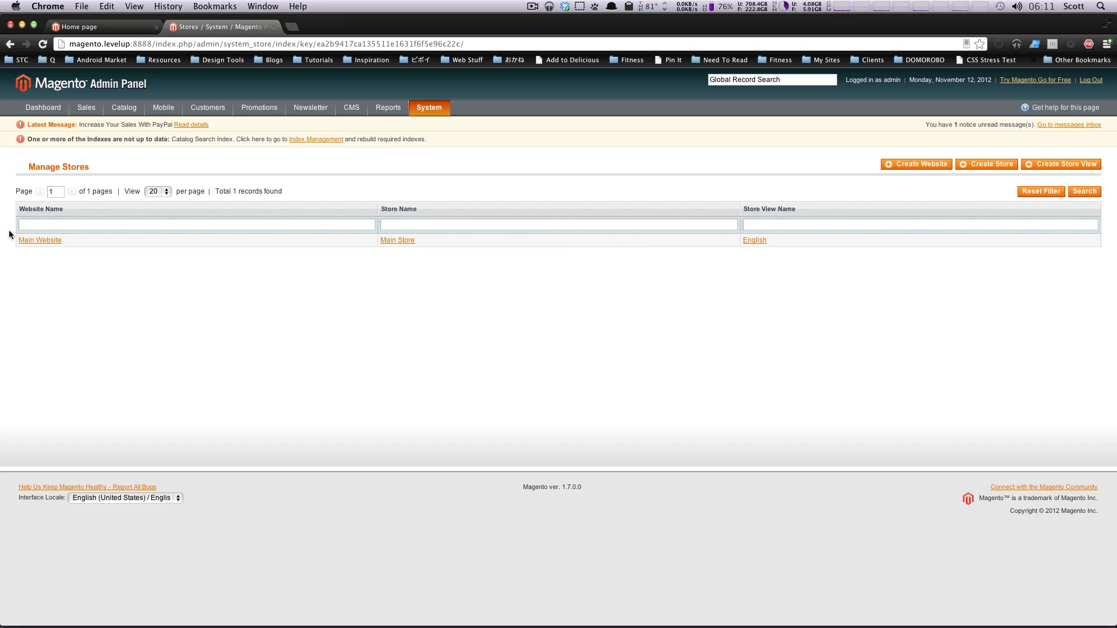
mouse_move(676, 279)
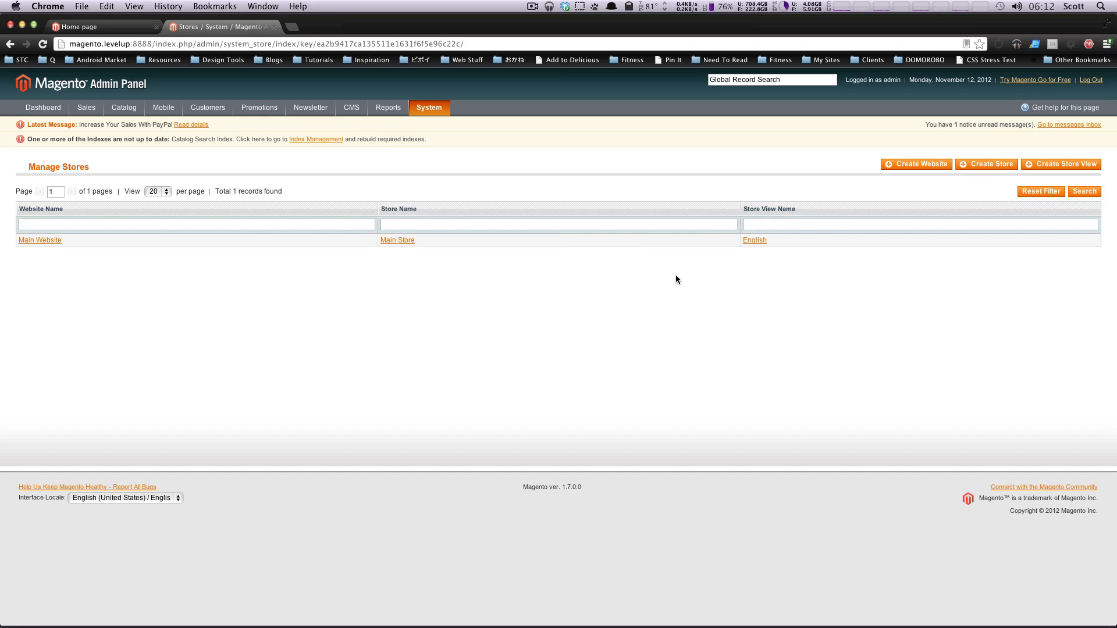
mouse_move(833, 267)
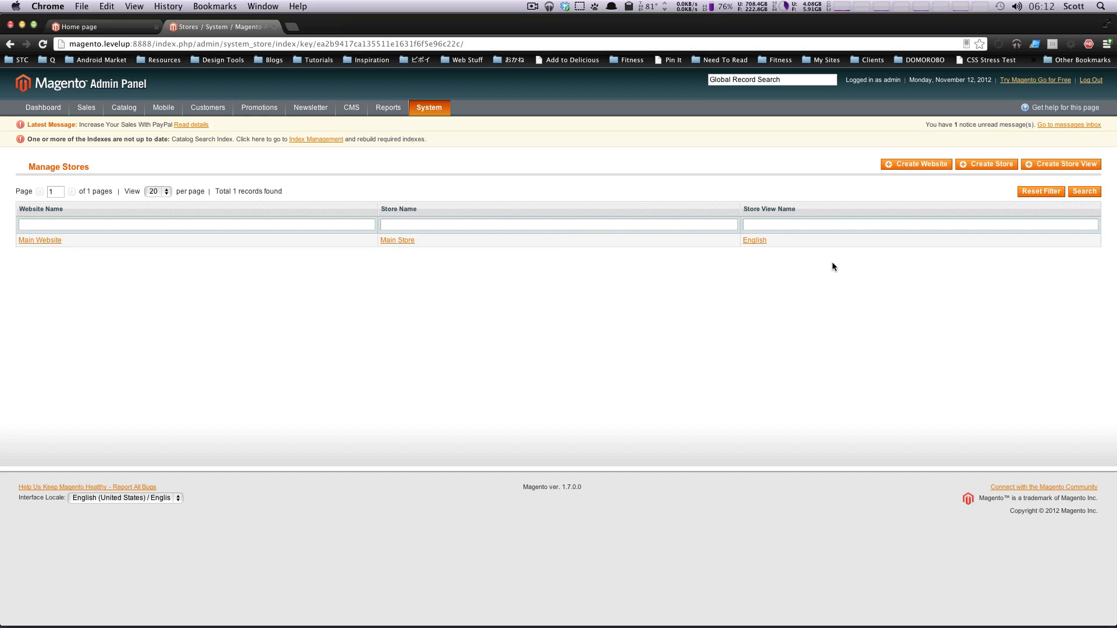
mouse_move(650, 269)
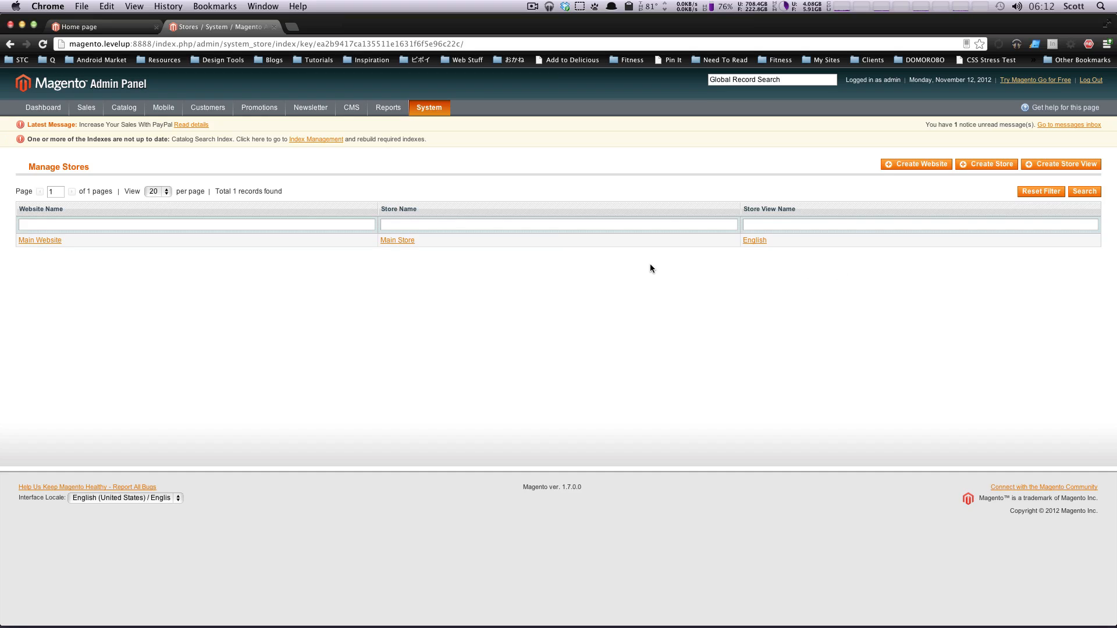
mouse_move(654, 267)
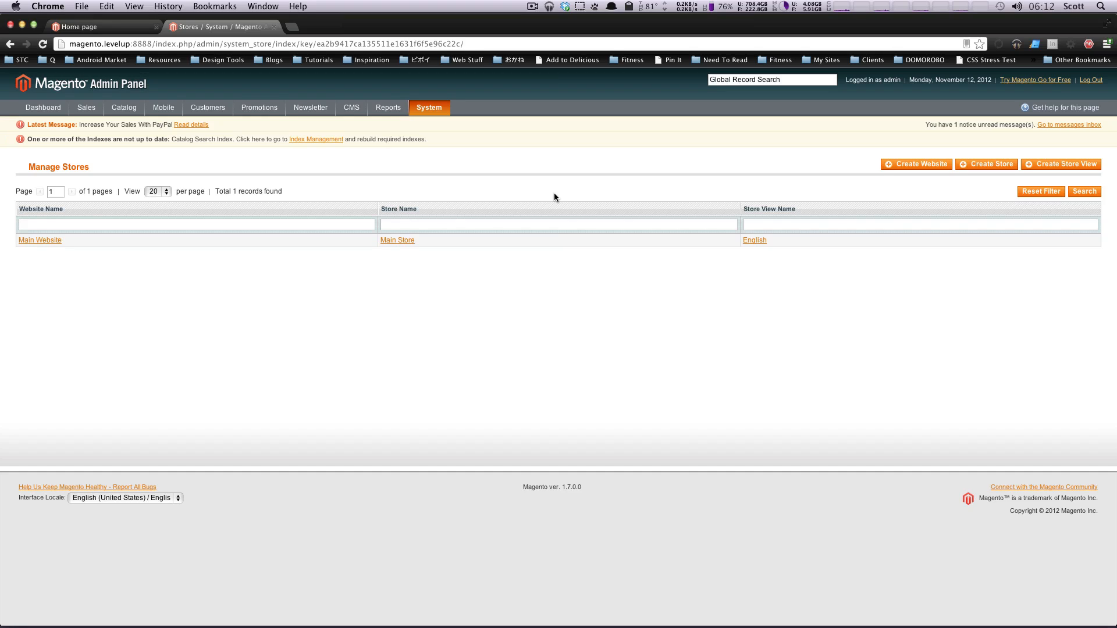
mouse_move(523, 348)
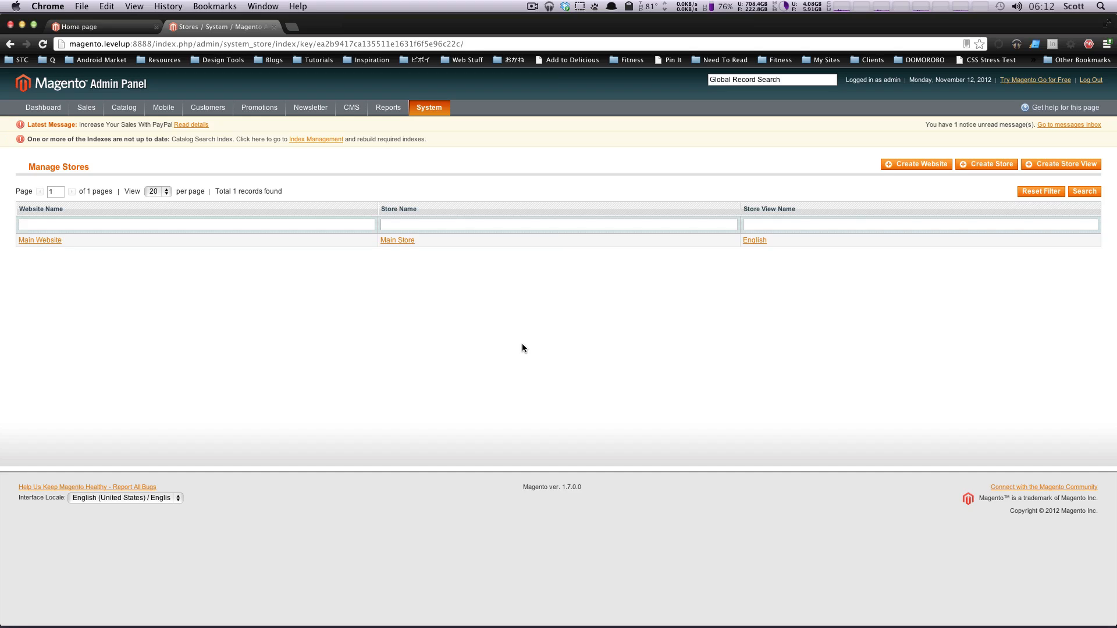
mouse_move(363, 348)
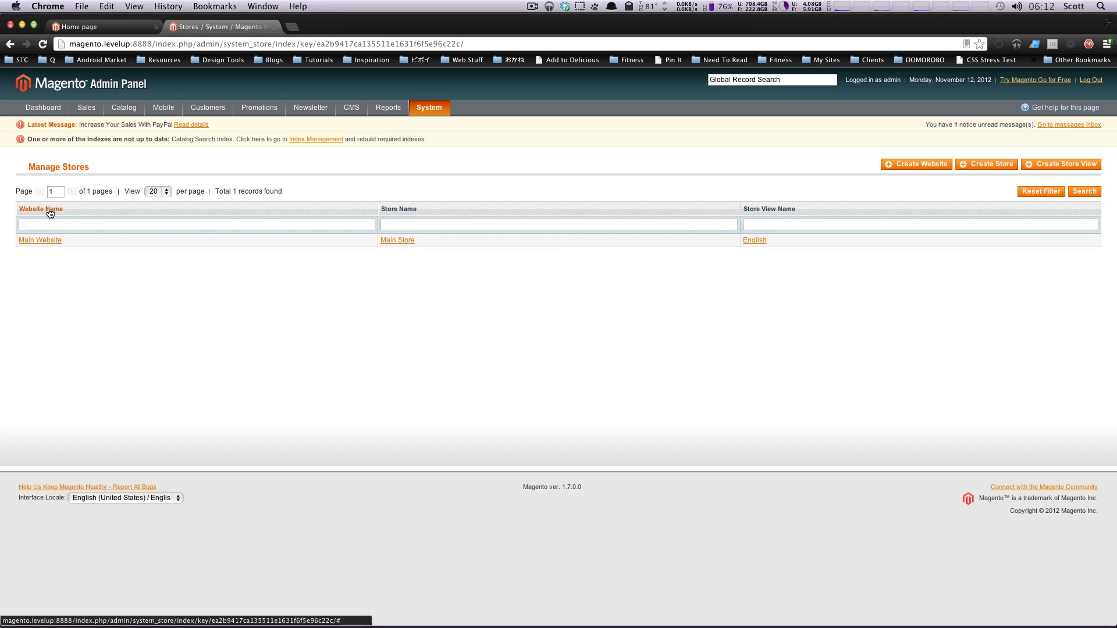
mouse_move(38, 273)
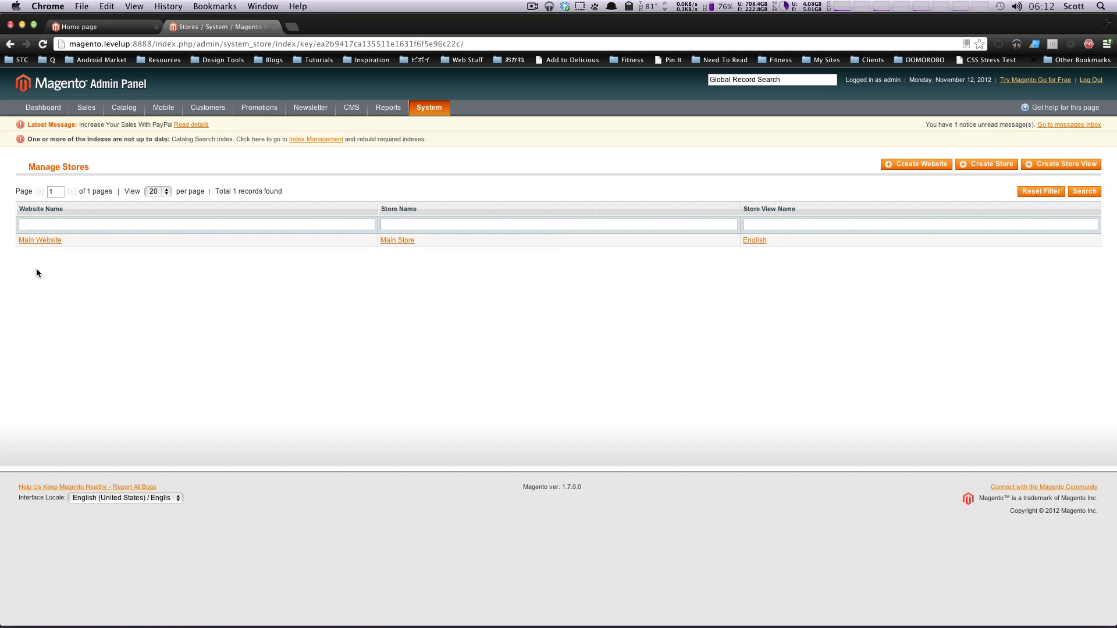
mouse_move(686, 258)
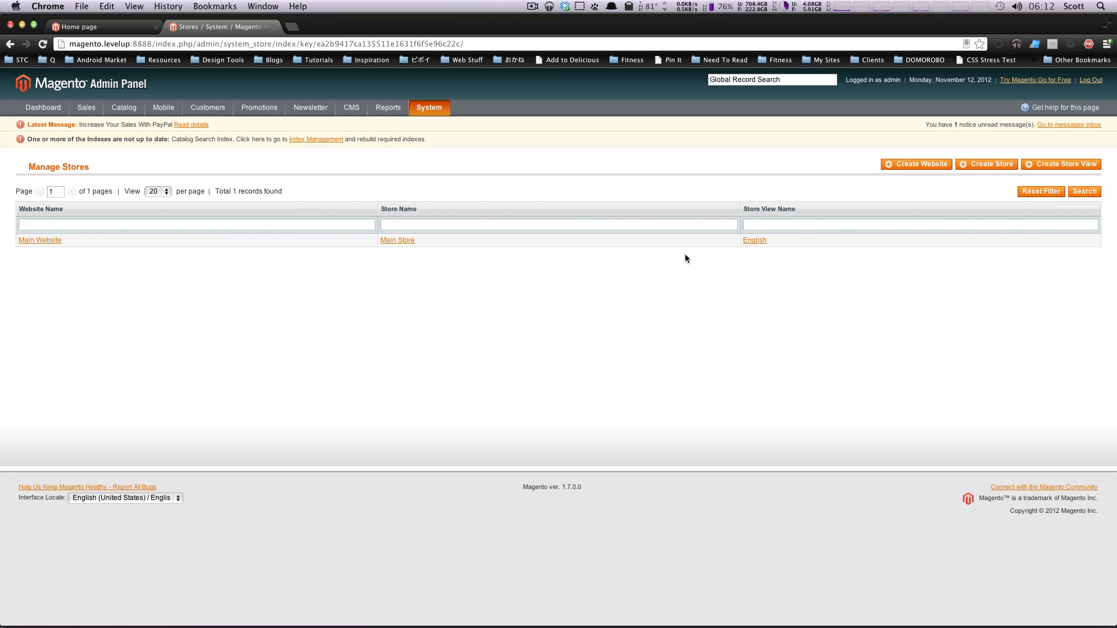
mouse_move(1045, 301)
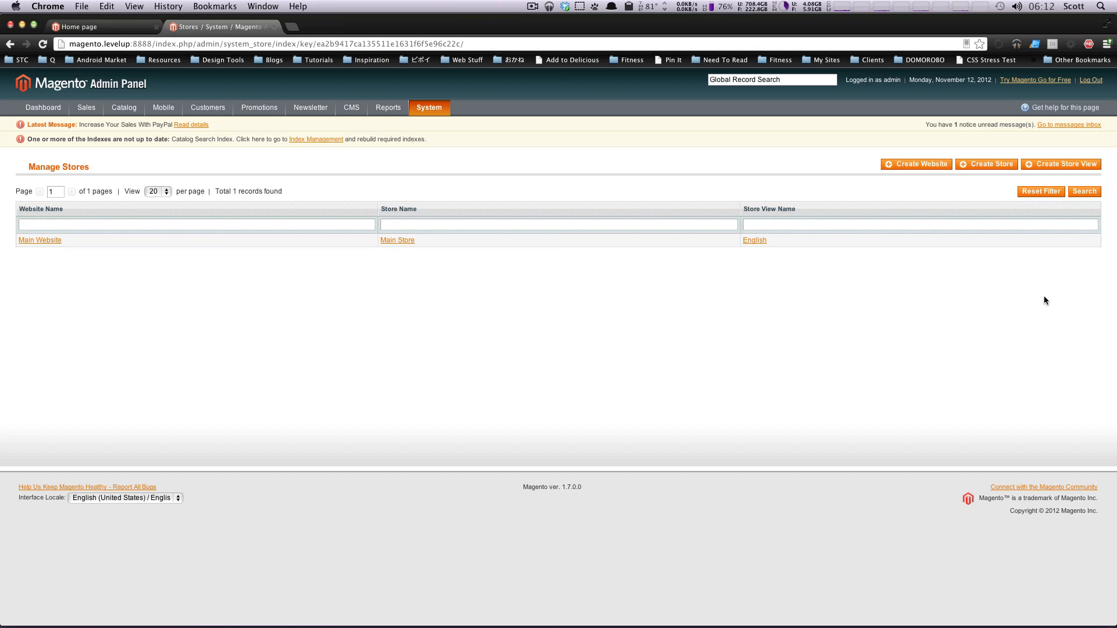
mouse_move(998, 282)
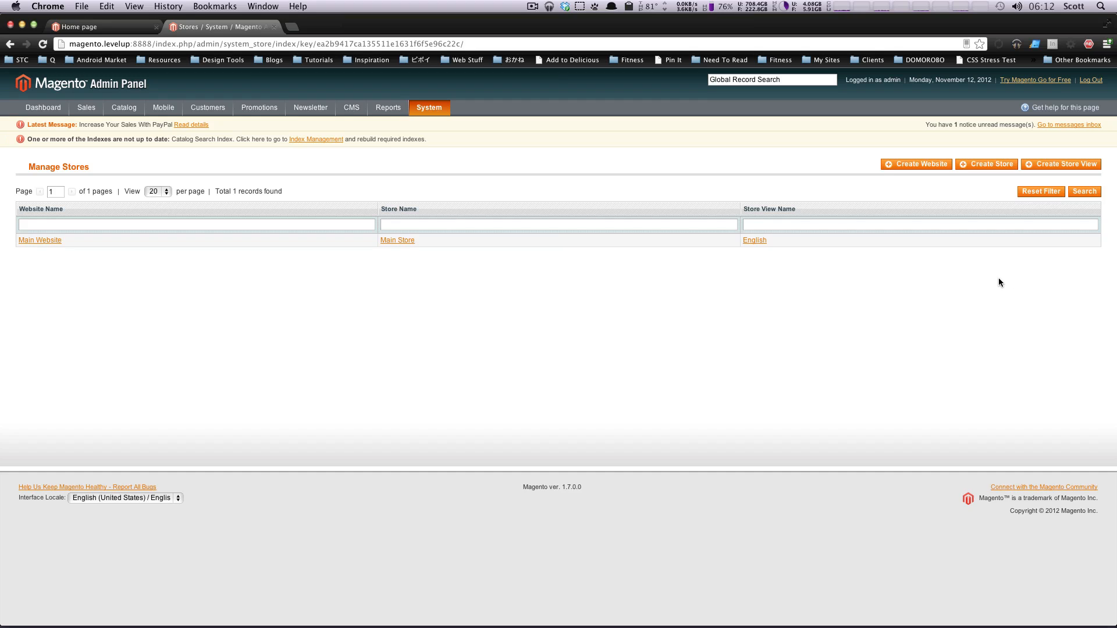
mouse_move(426, 162)
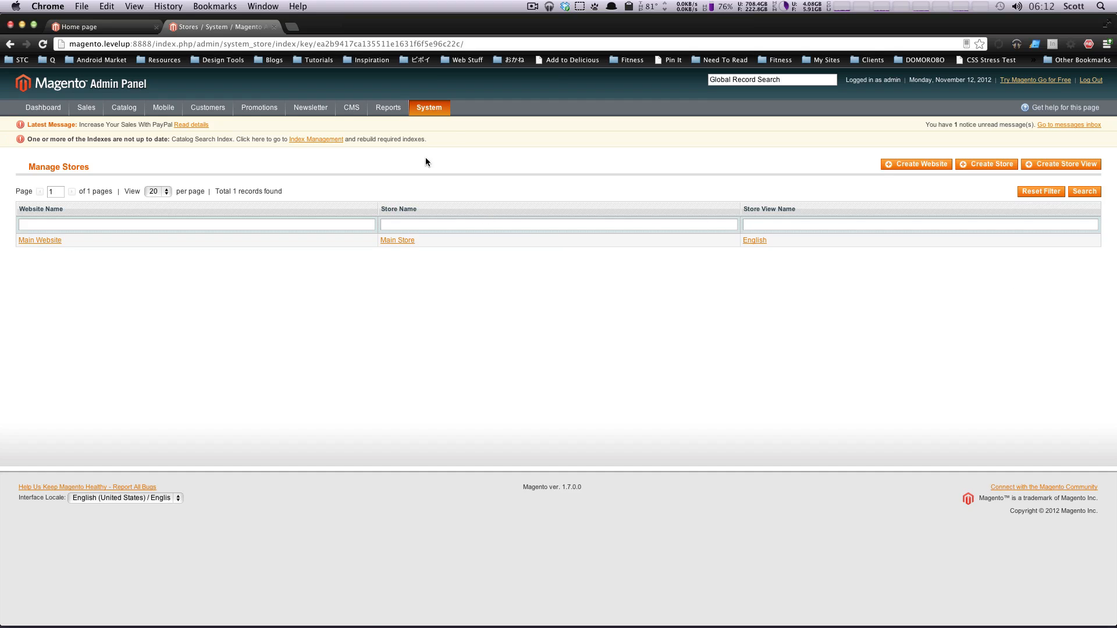
- Open System > Configuration to reach the general store information page
click(429, 107)
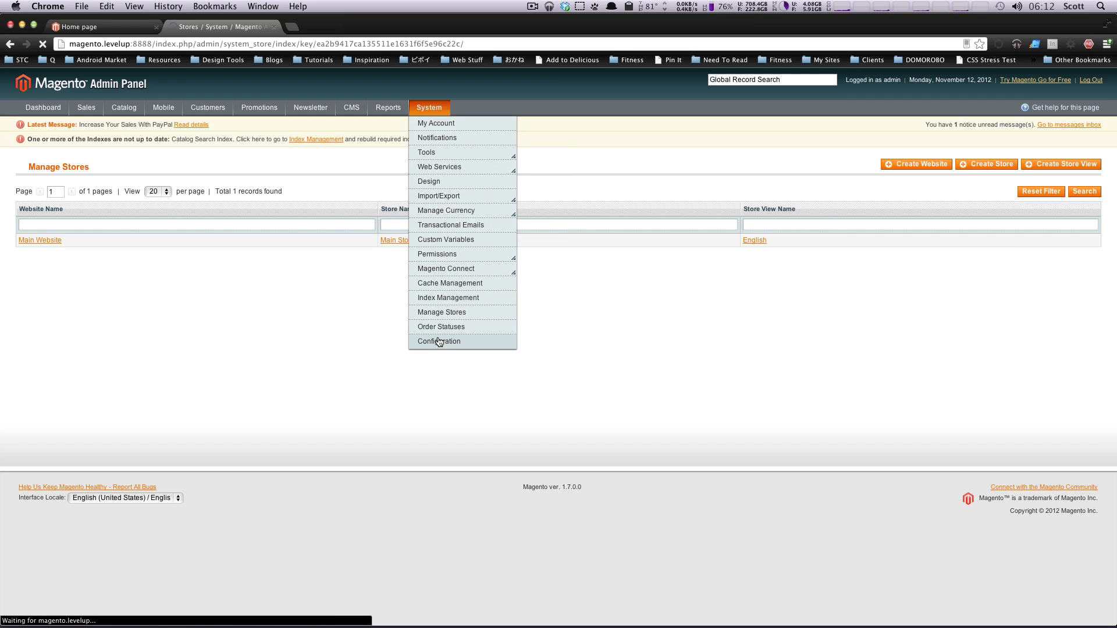
click(438, 342)
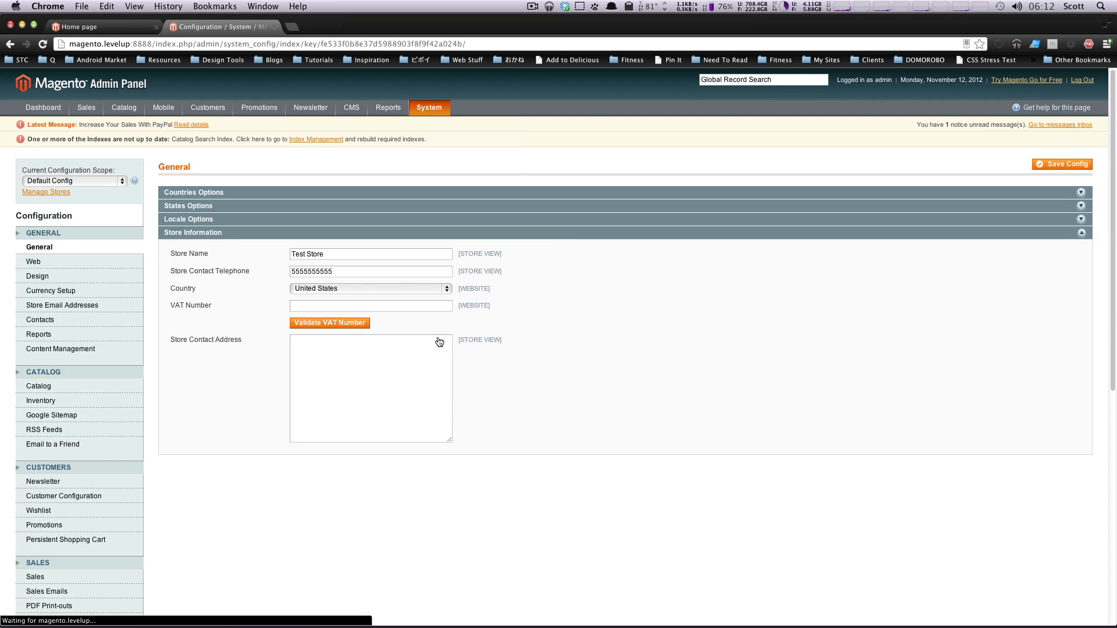
- Open the General > Design section showing package 'default' and empty theme fields
click(37, 276)
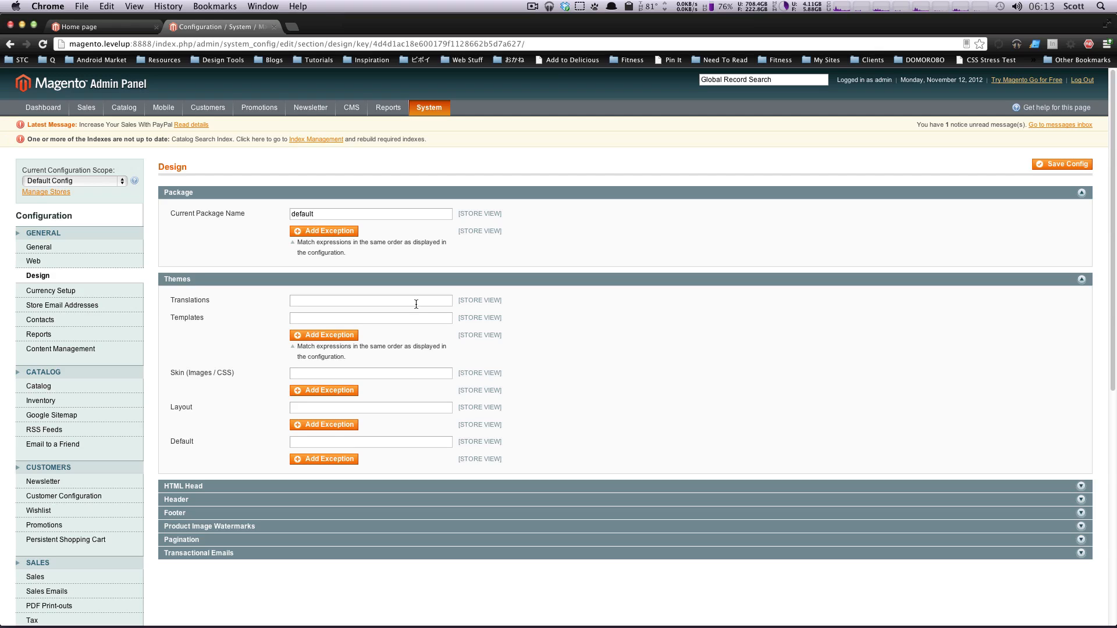
mouse_move(516, 326)
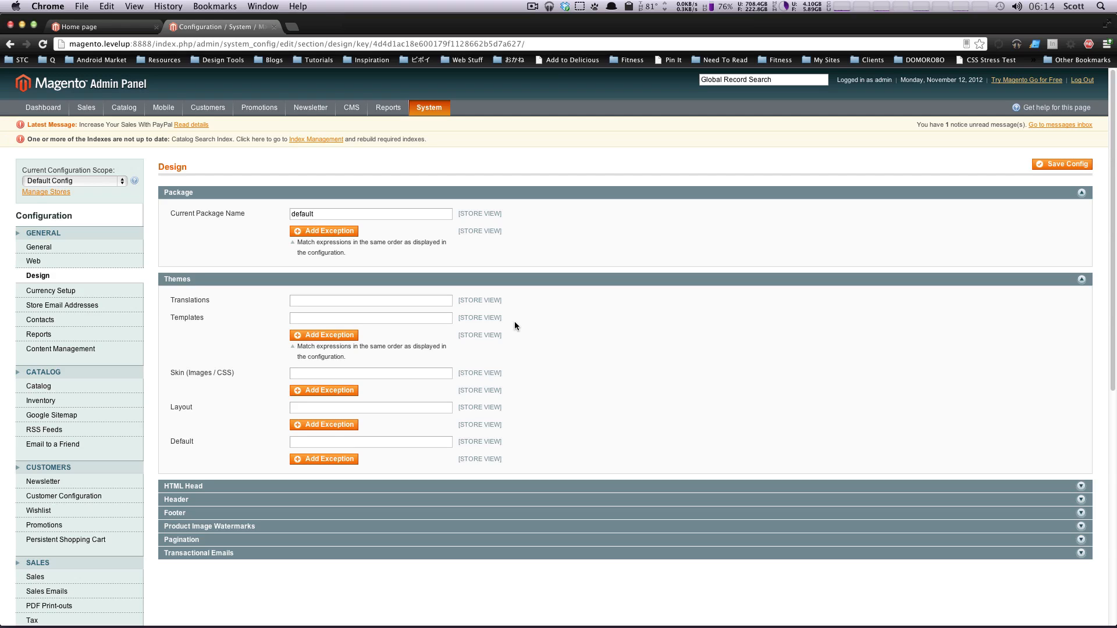
mouse_move(516, 332)
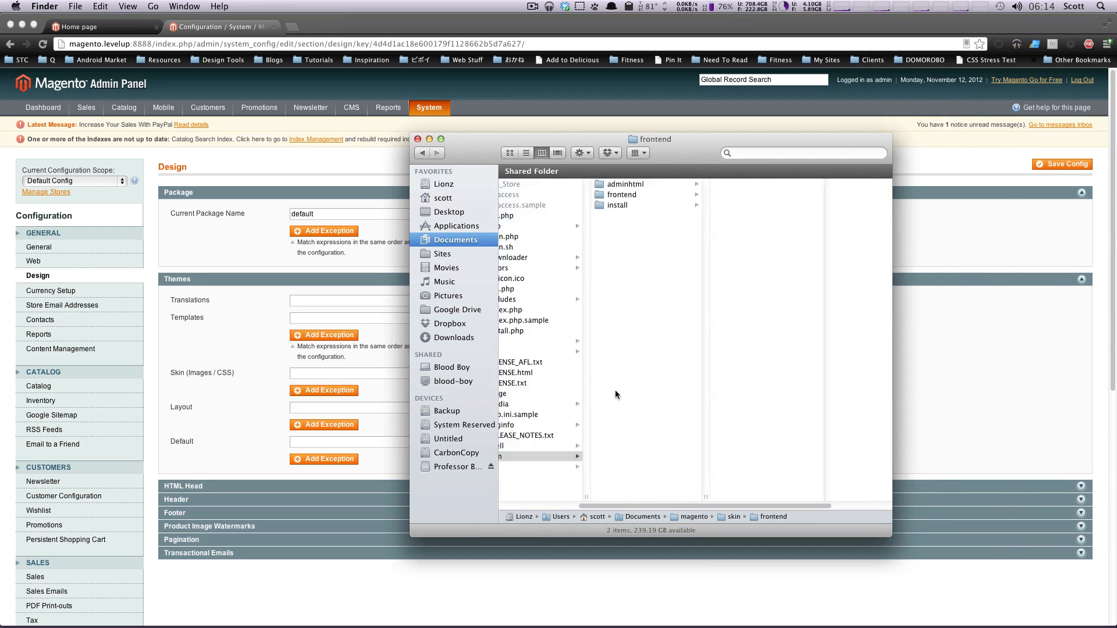
- Browse the css, images and js folders of skin/frontend/base/default, then the shell folder
click(521, 456)
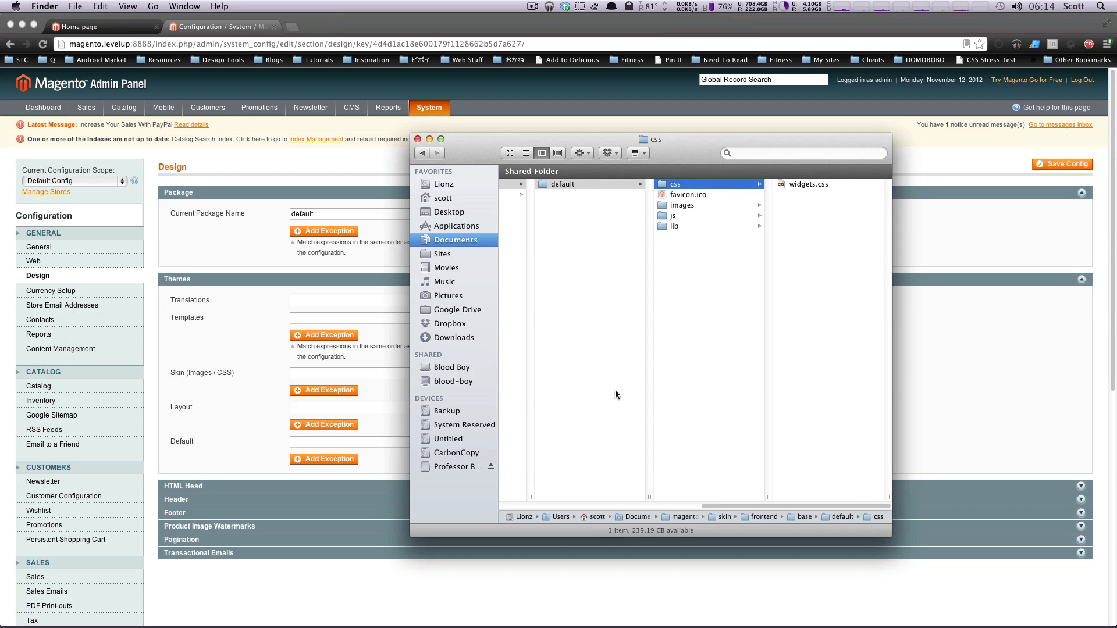
click(681, 205)
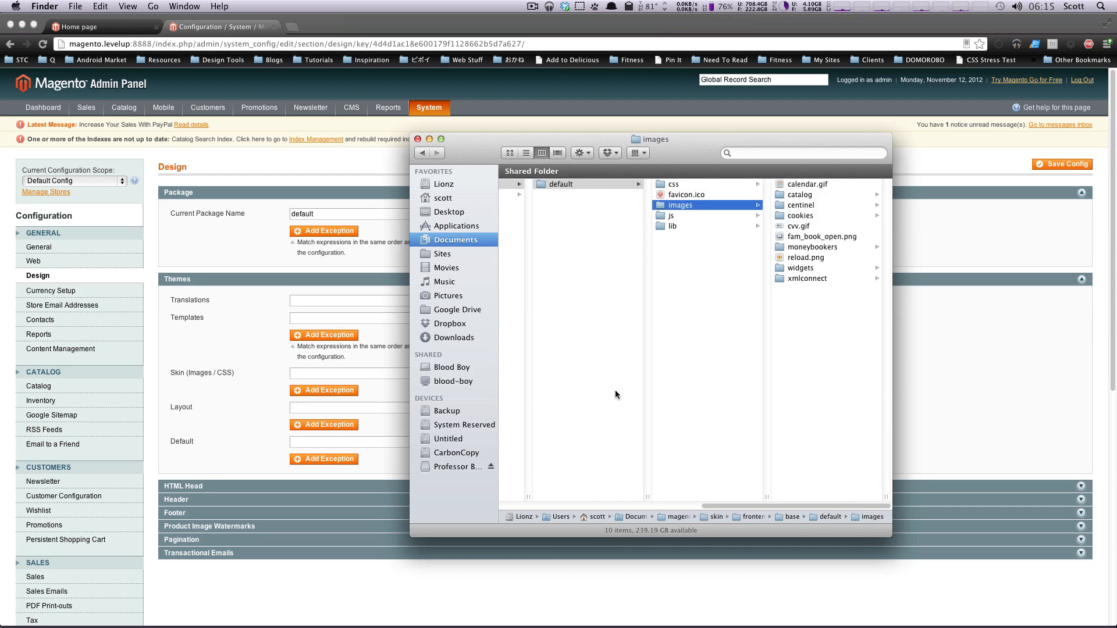
click(670, 215)
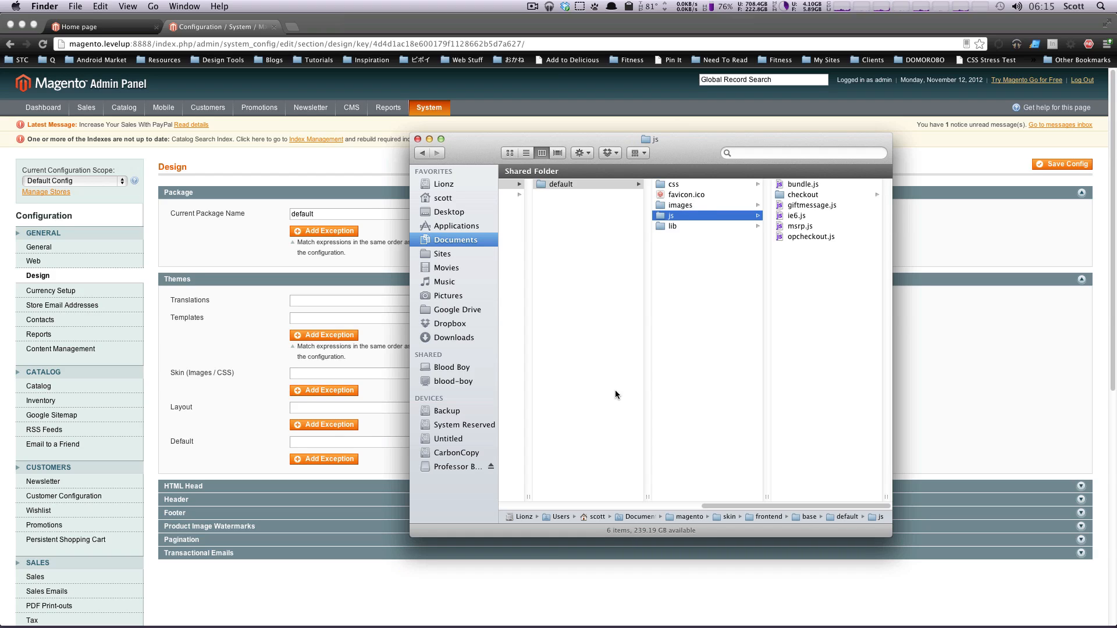
click(674, 184)
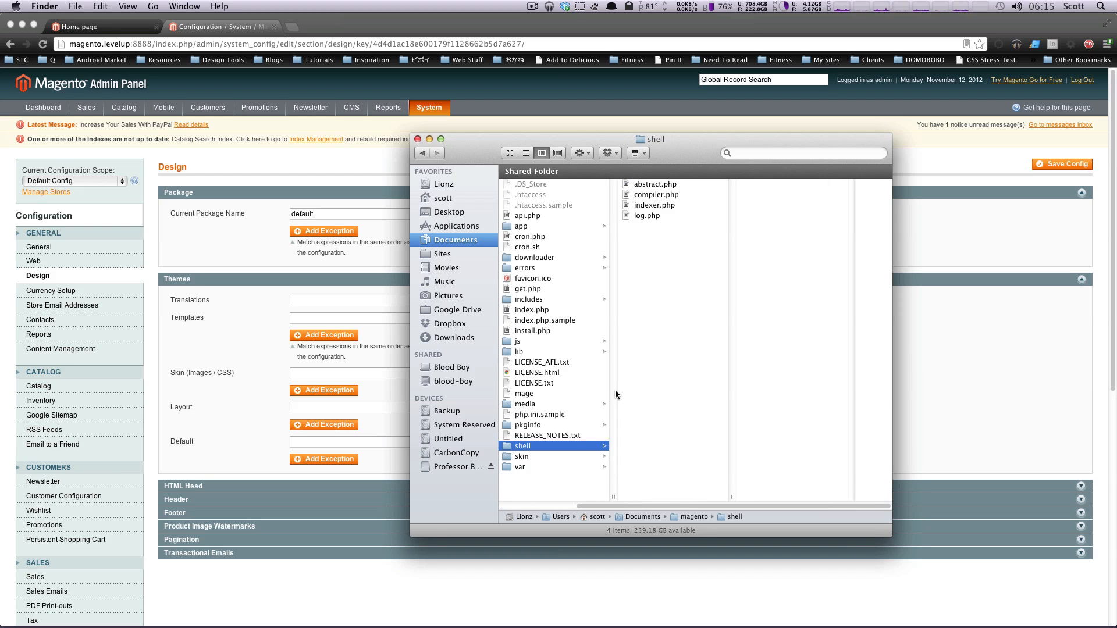
- Browse lib, includes and app, then open app/design/frontend/base/default/layout
click(519, 351)
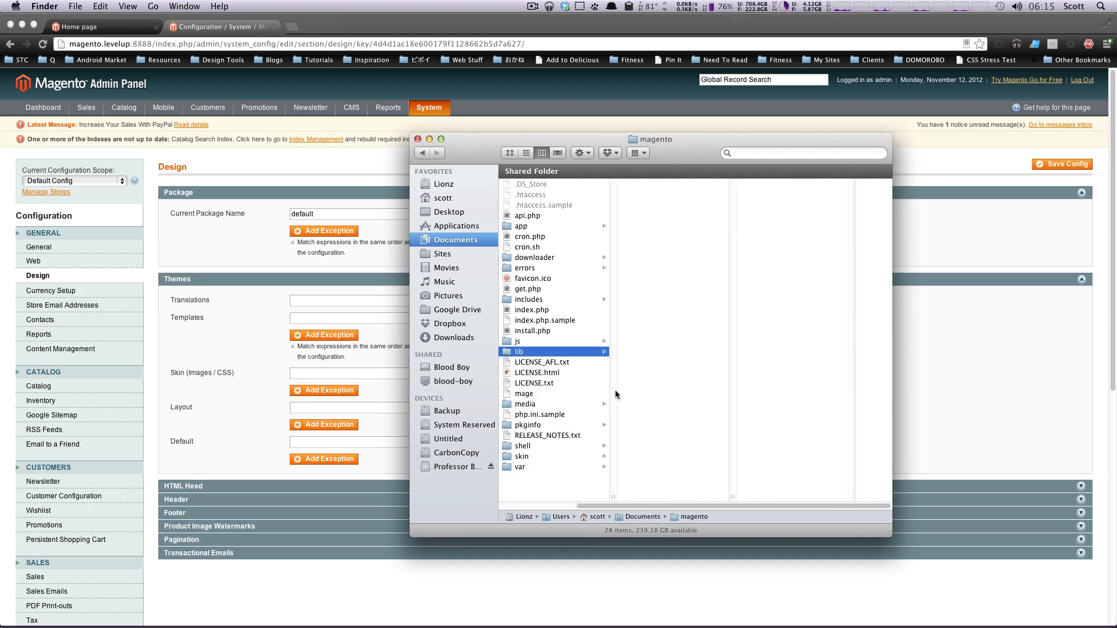
click(530, 299)
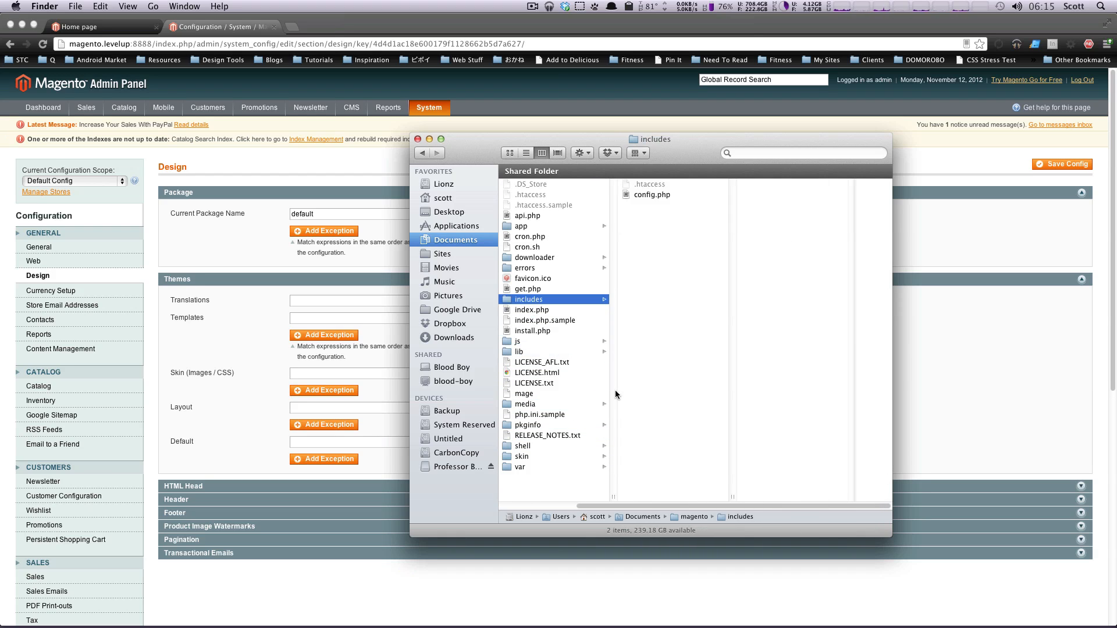
click(520, 226)
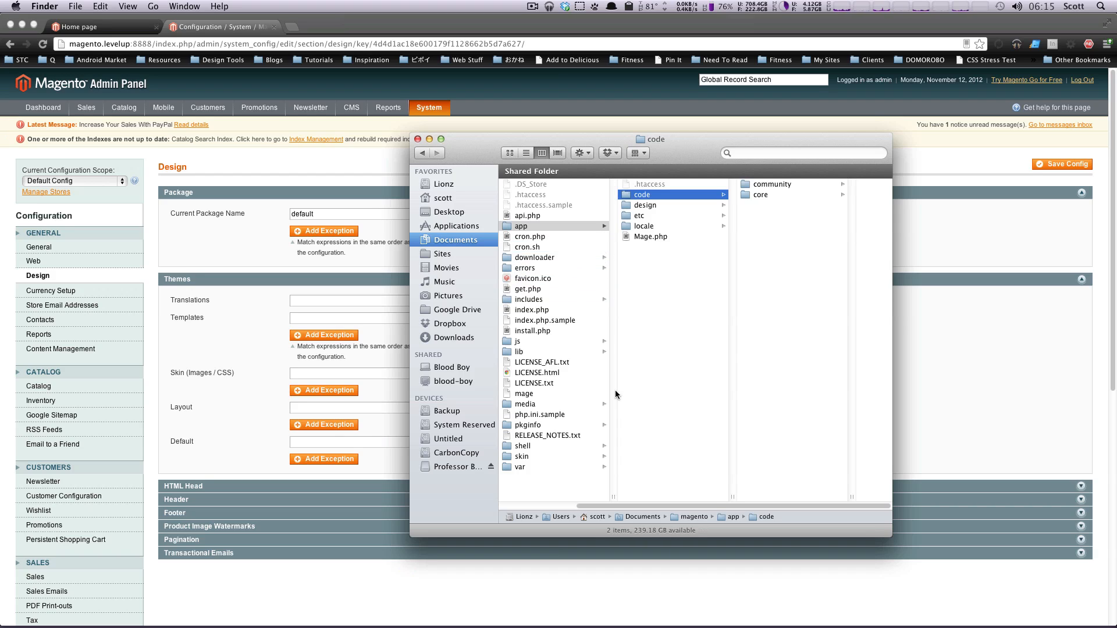
click(644, 206)
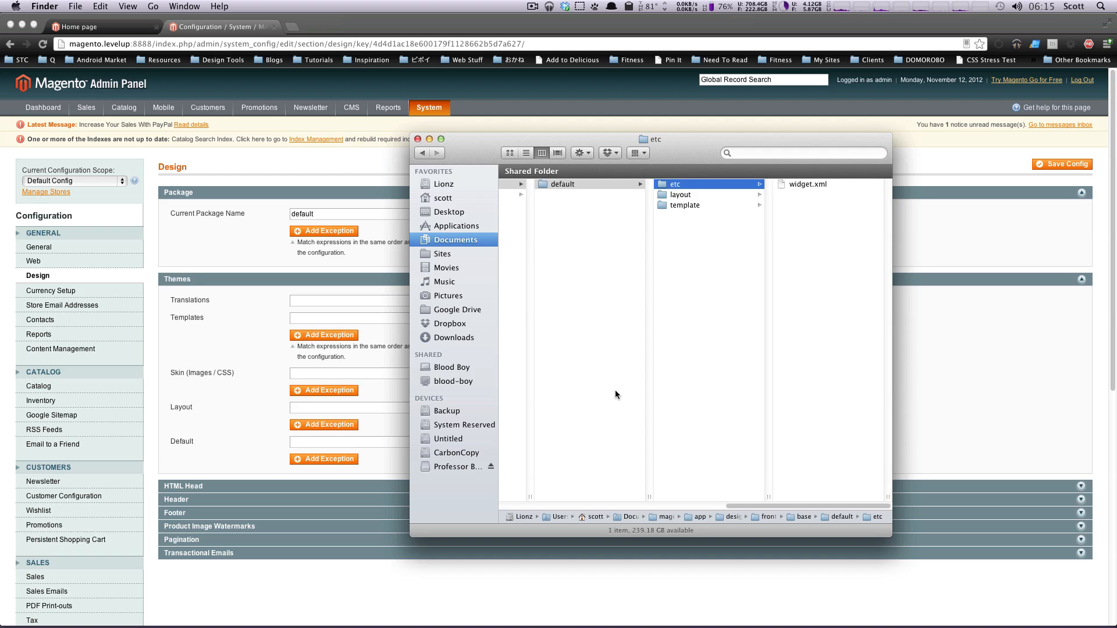
click(681, 194)
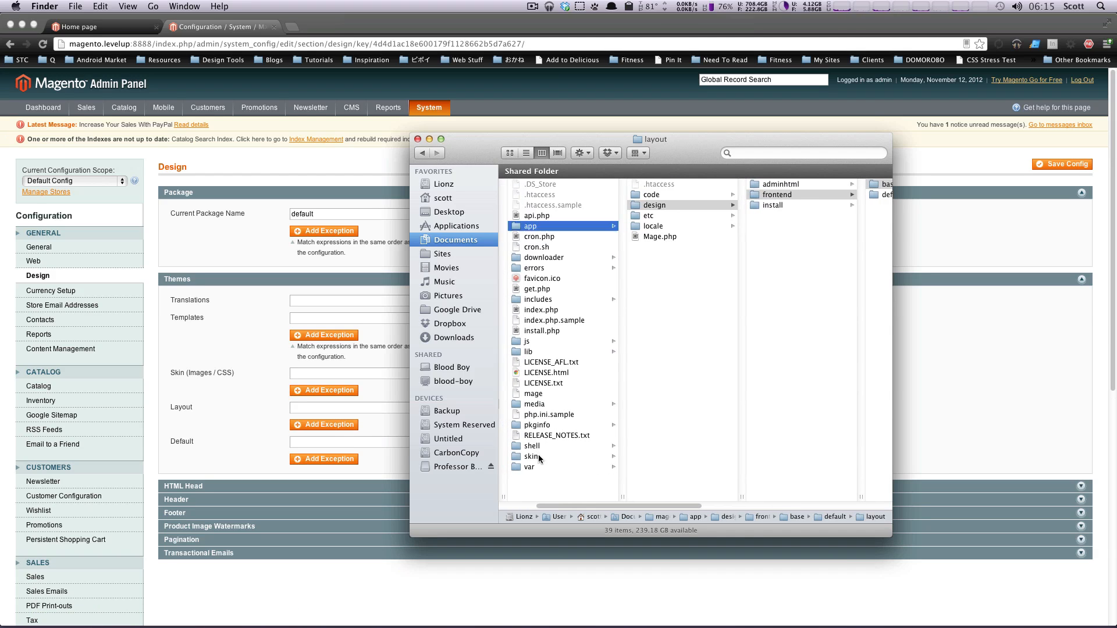
- Compare the blank theme in skin/frontend/default, then open the base default skin folder
click(531, 457)
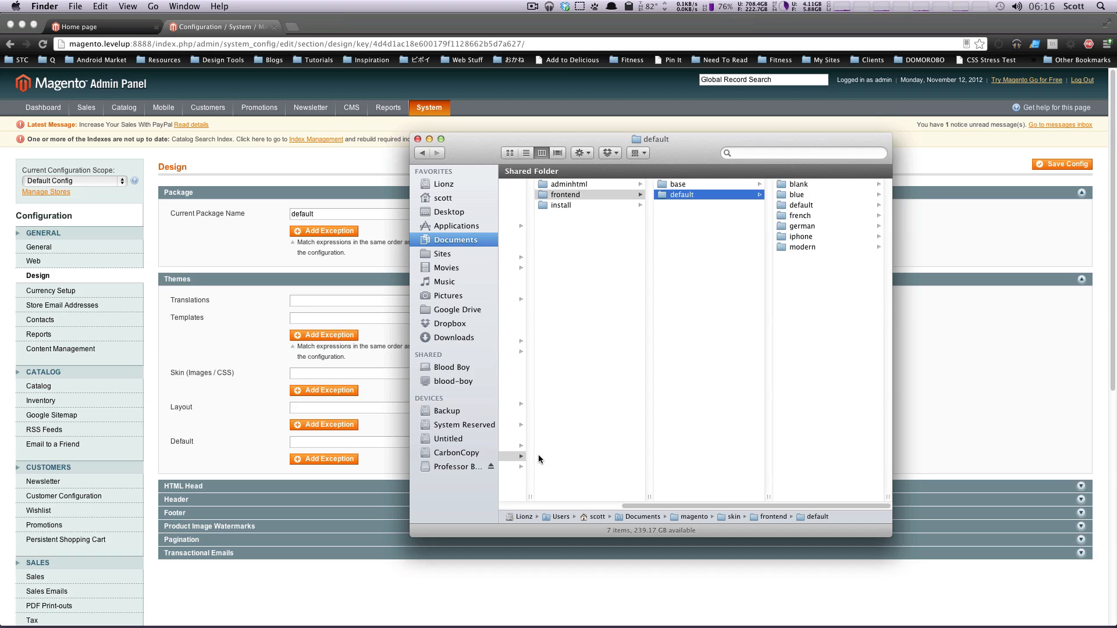
click(798, 184)
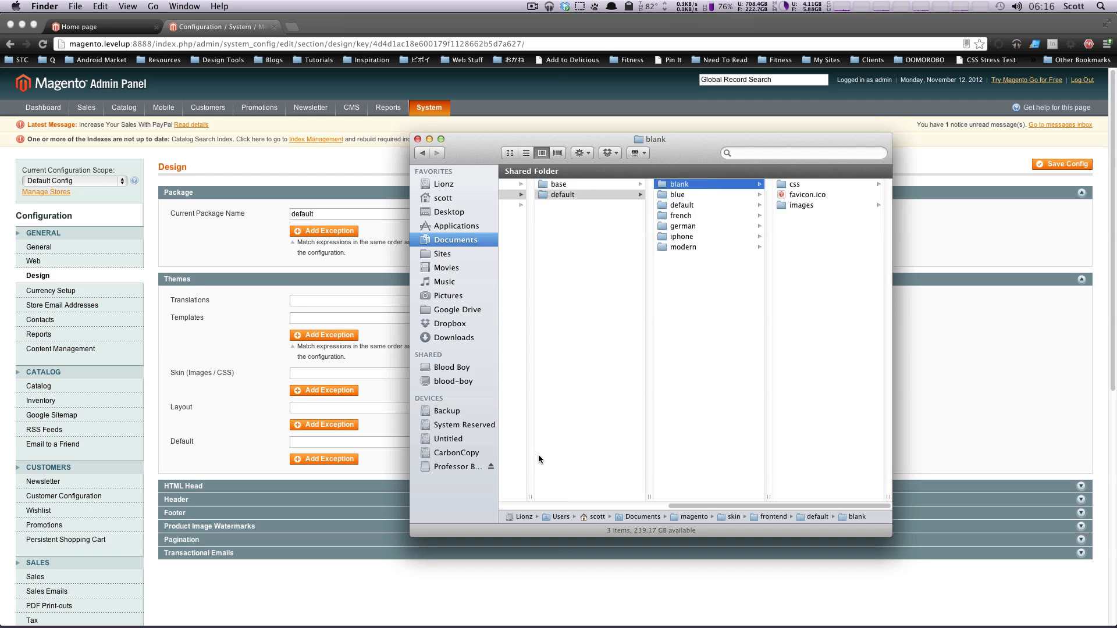
click(562, 195)
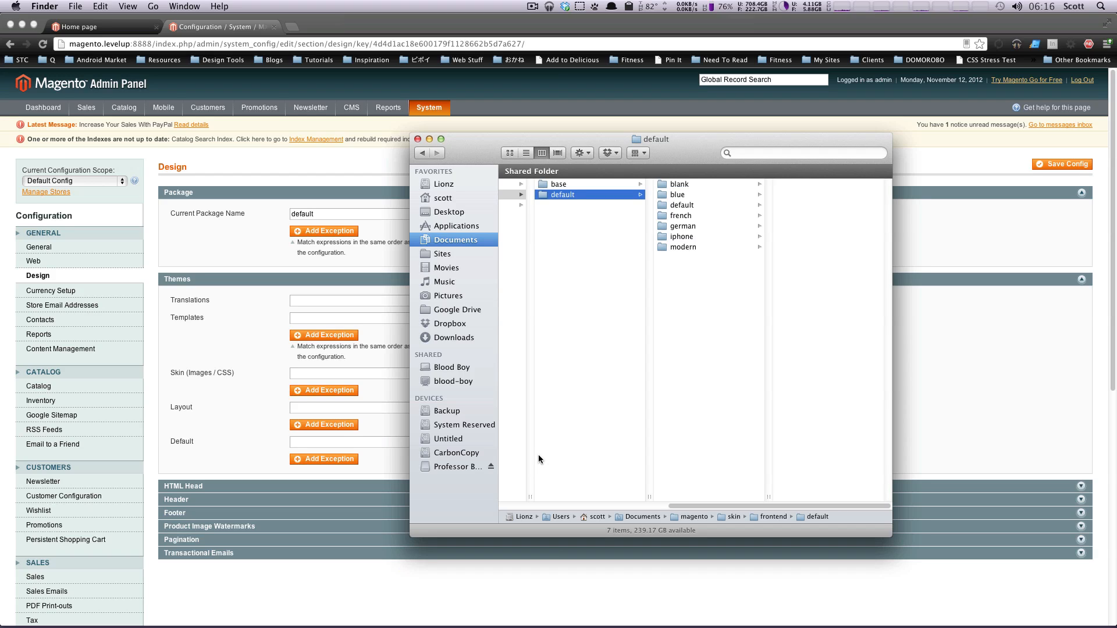
click(559, 184)
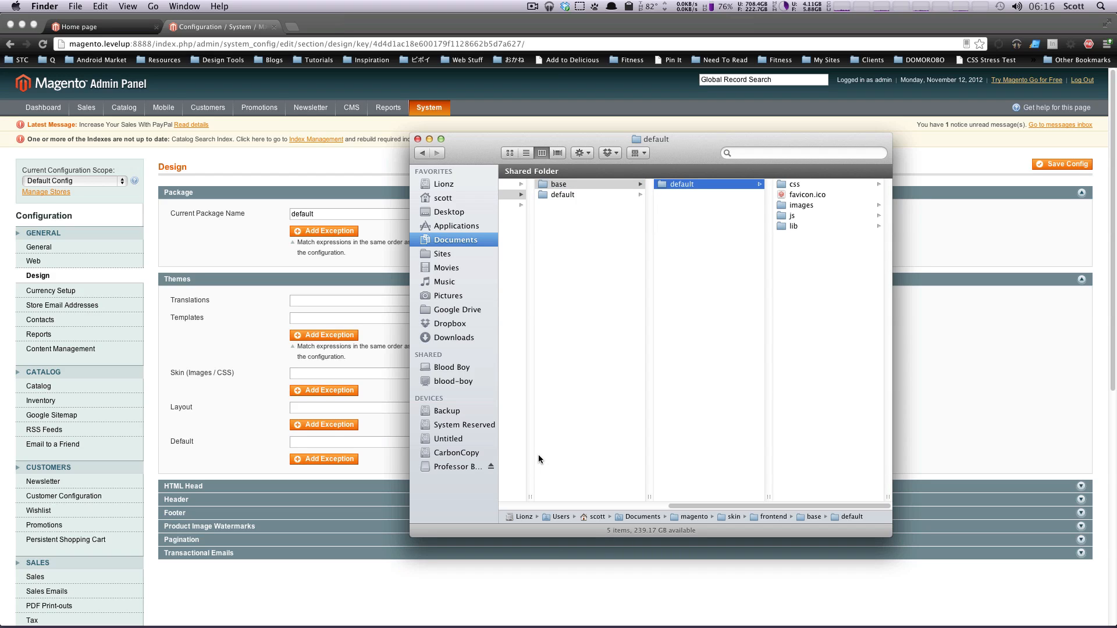